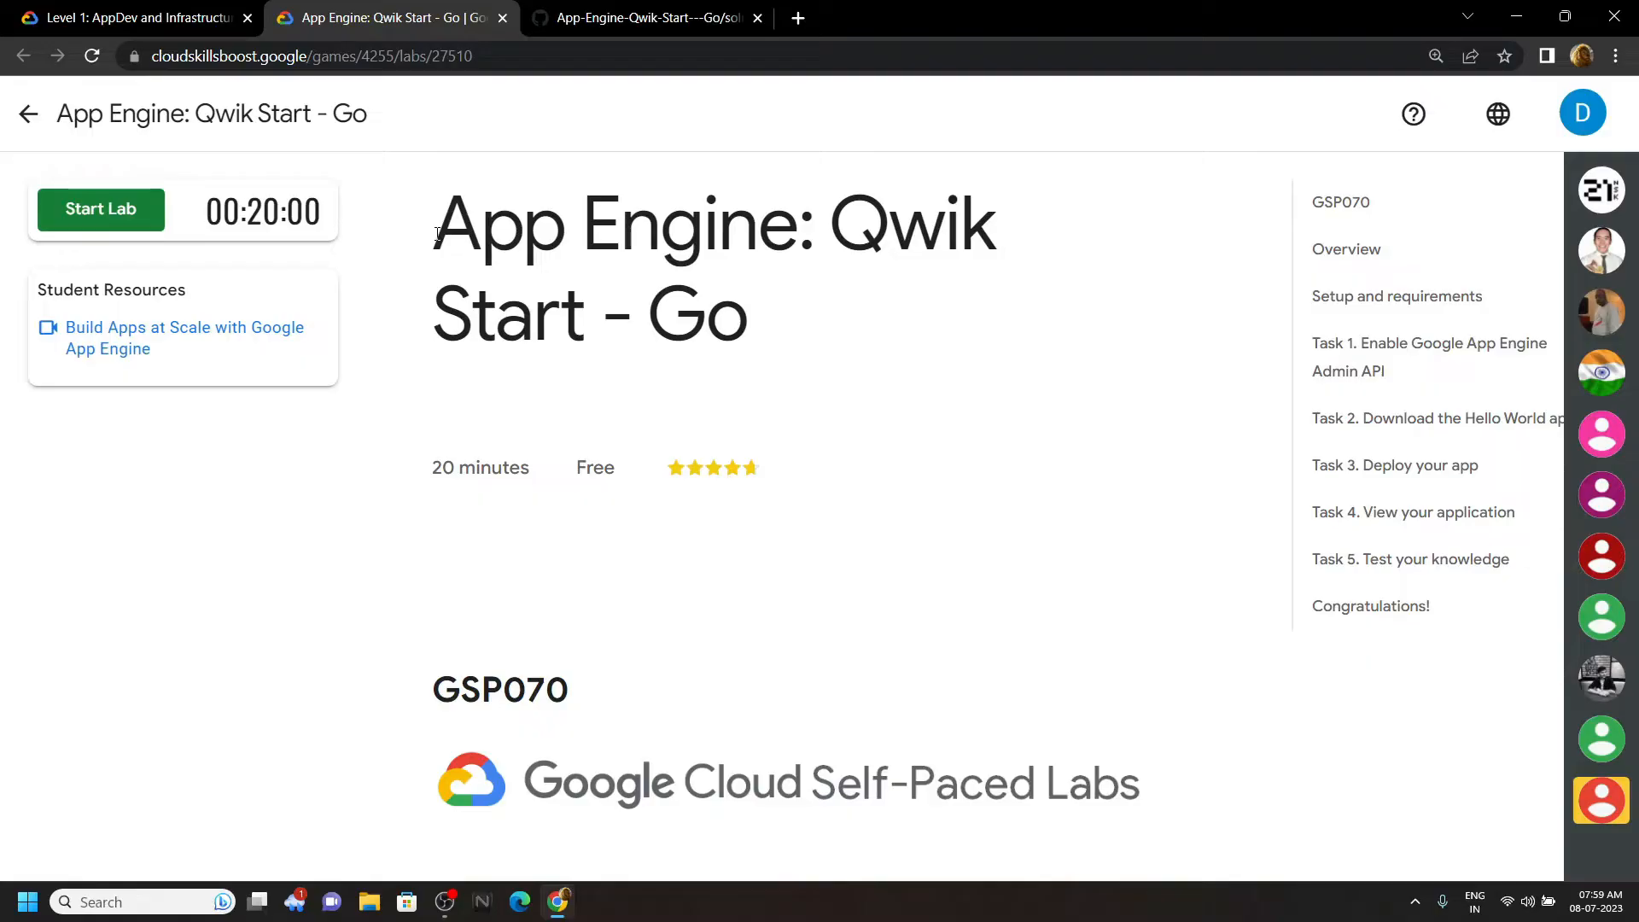
# Start the App Engine: Qwik Start - Go lab and bring up the console link's context menu
pyautogui.click(99, 209)
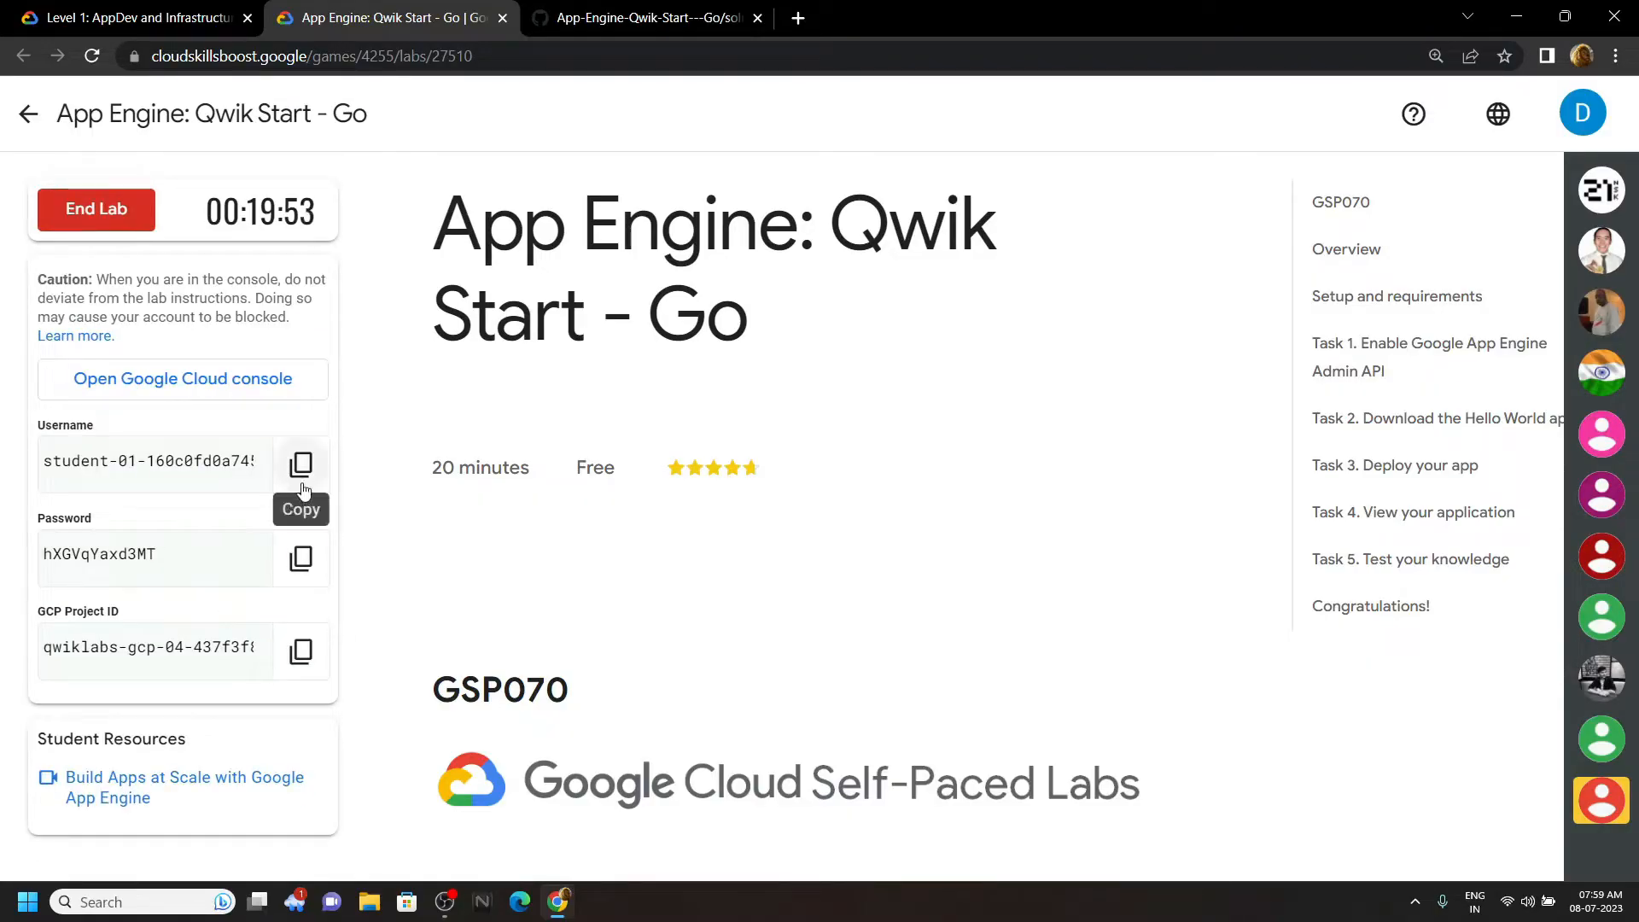
pyautogui.moveTo(182, 378)
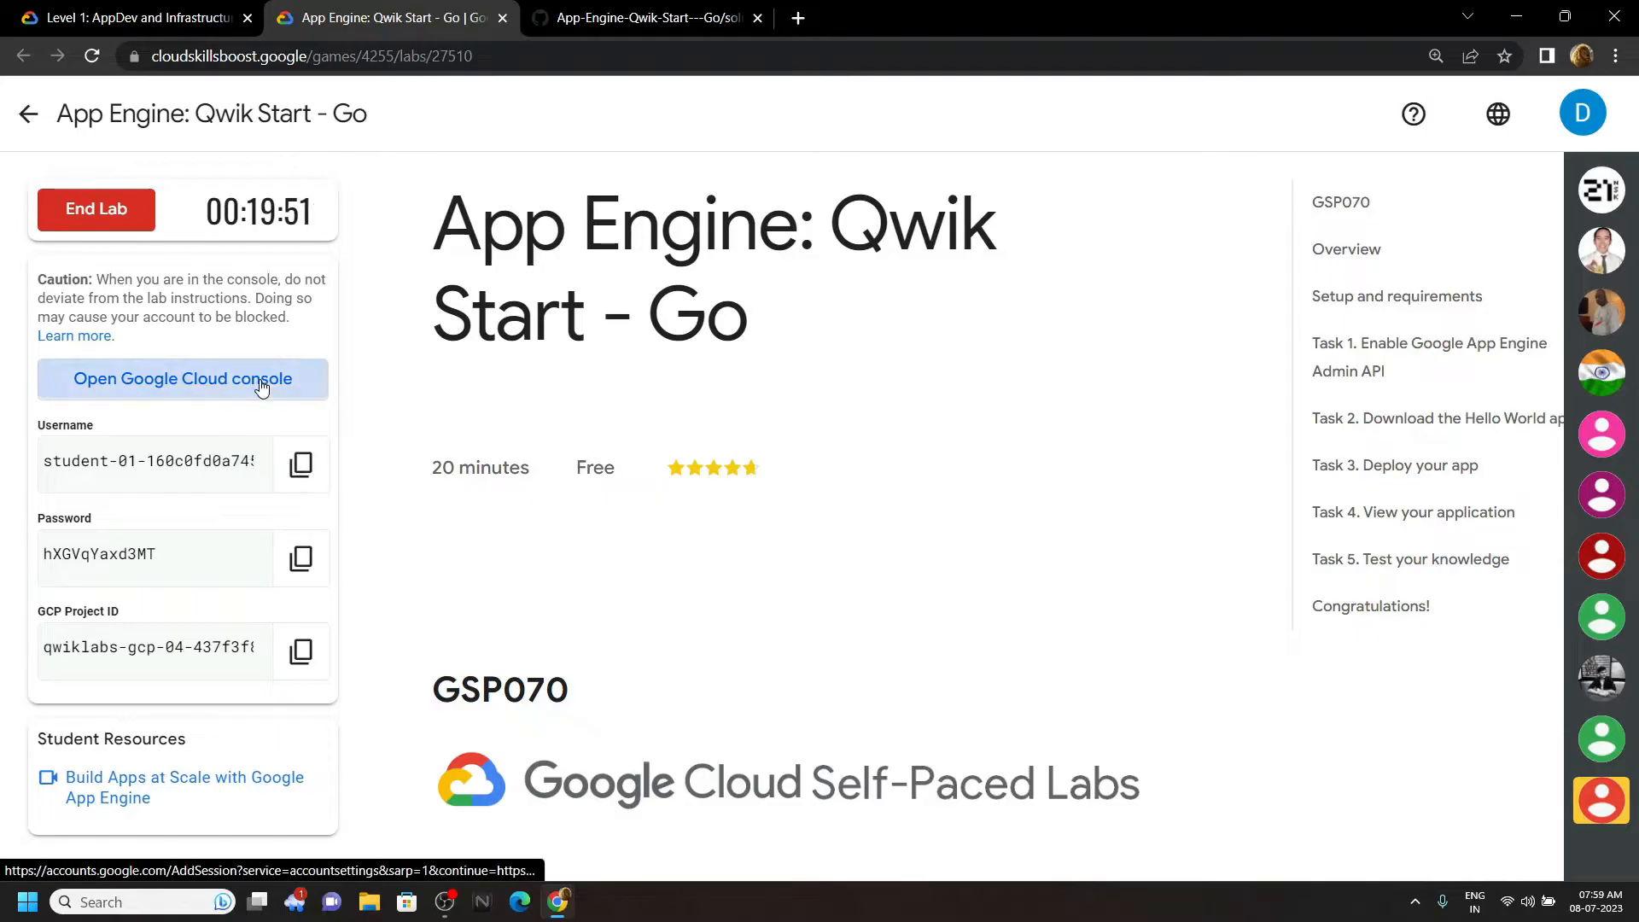
pyautogui.rightClick(181, 378)
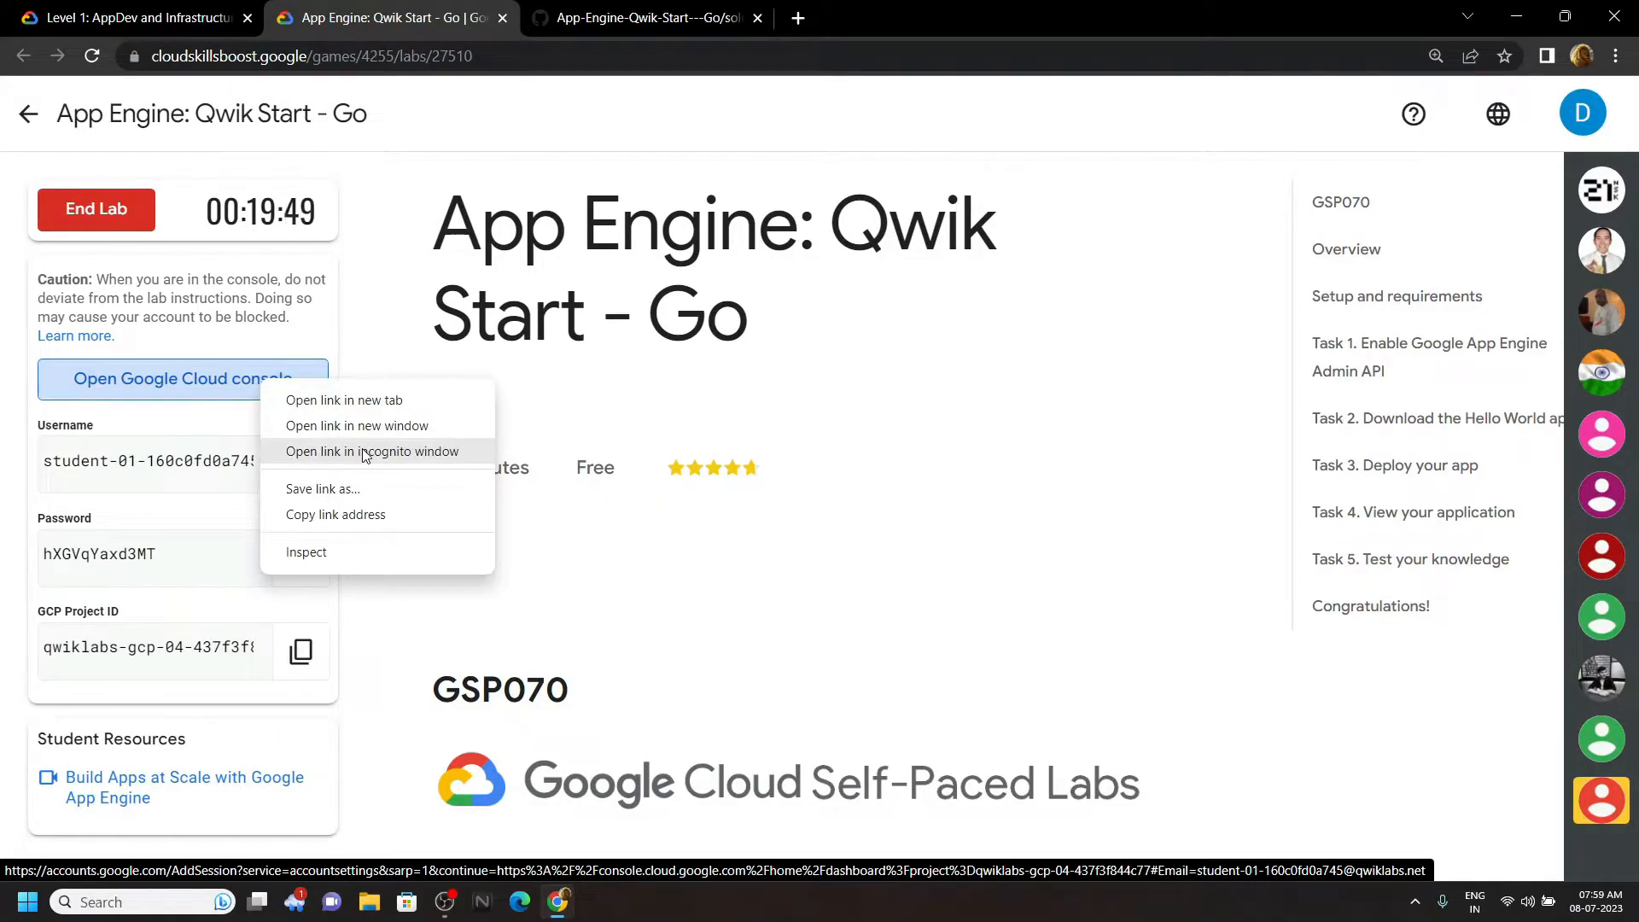
# Open the console privately and sign in with the lab student credentials, accepting the notice
pyautogui.click(371, 451)
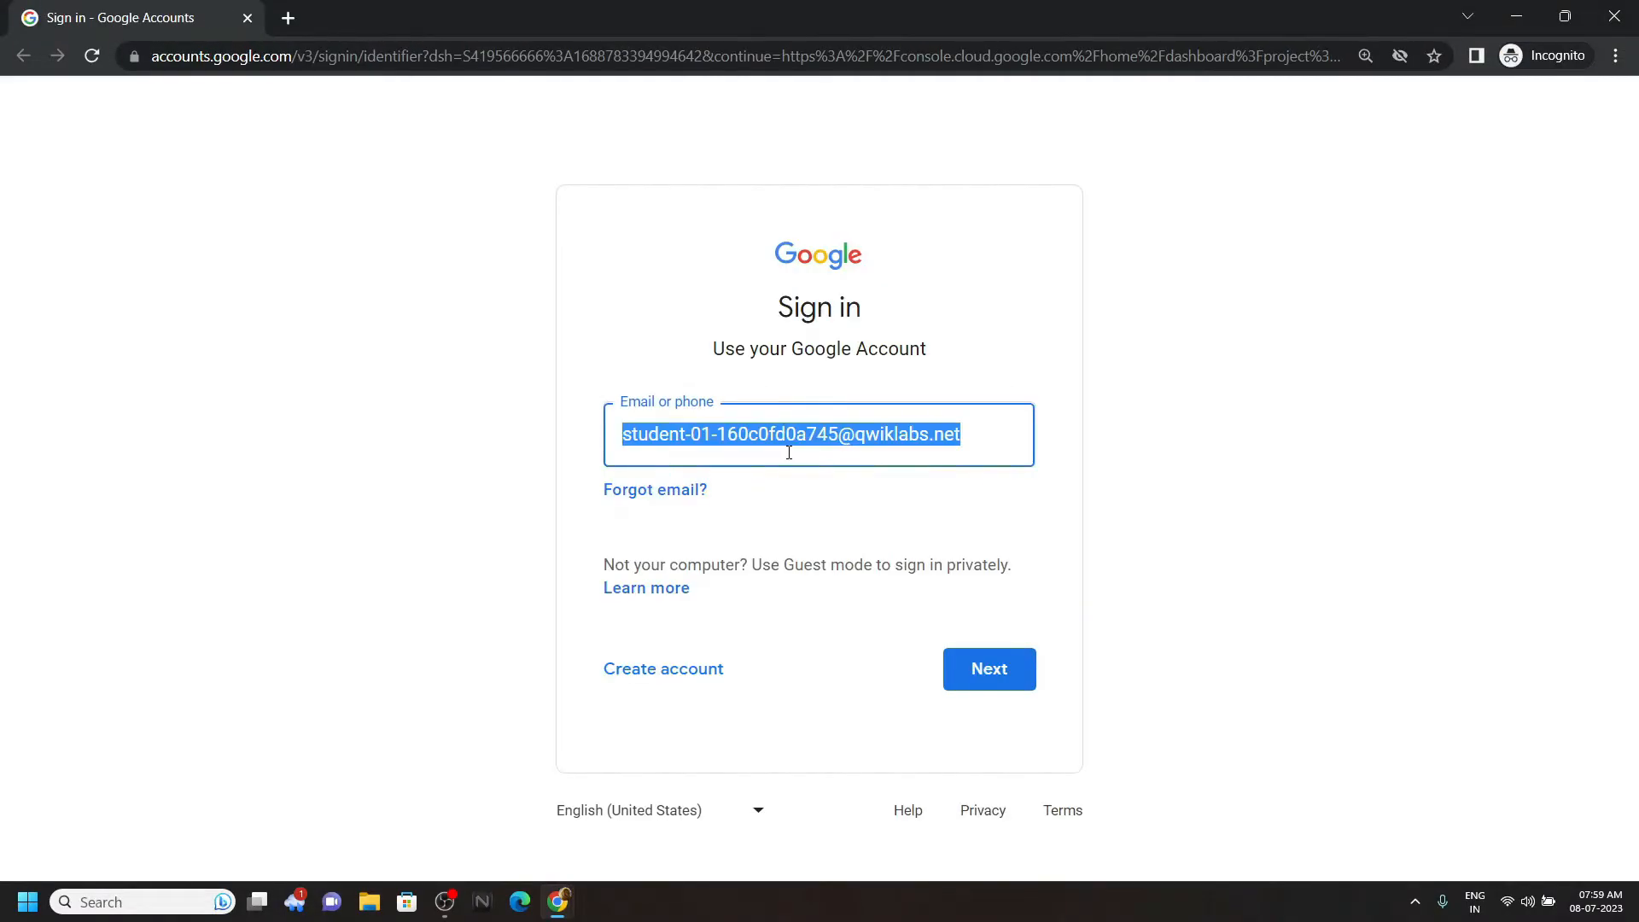
pyautogui.click(986, 669)
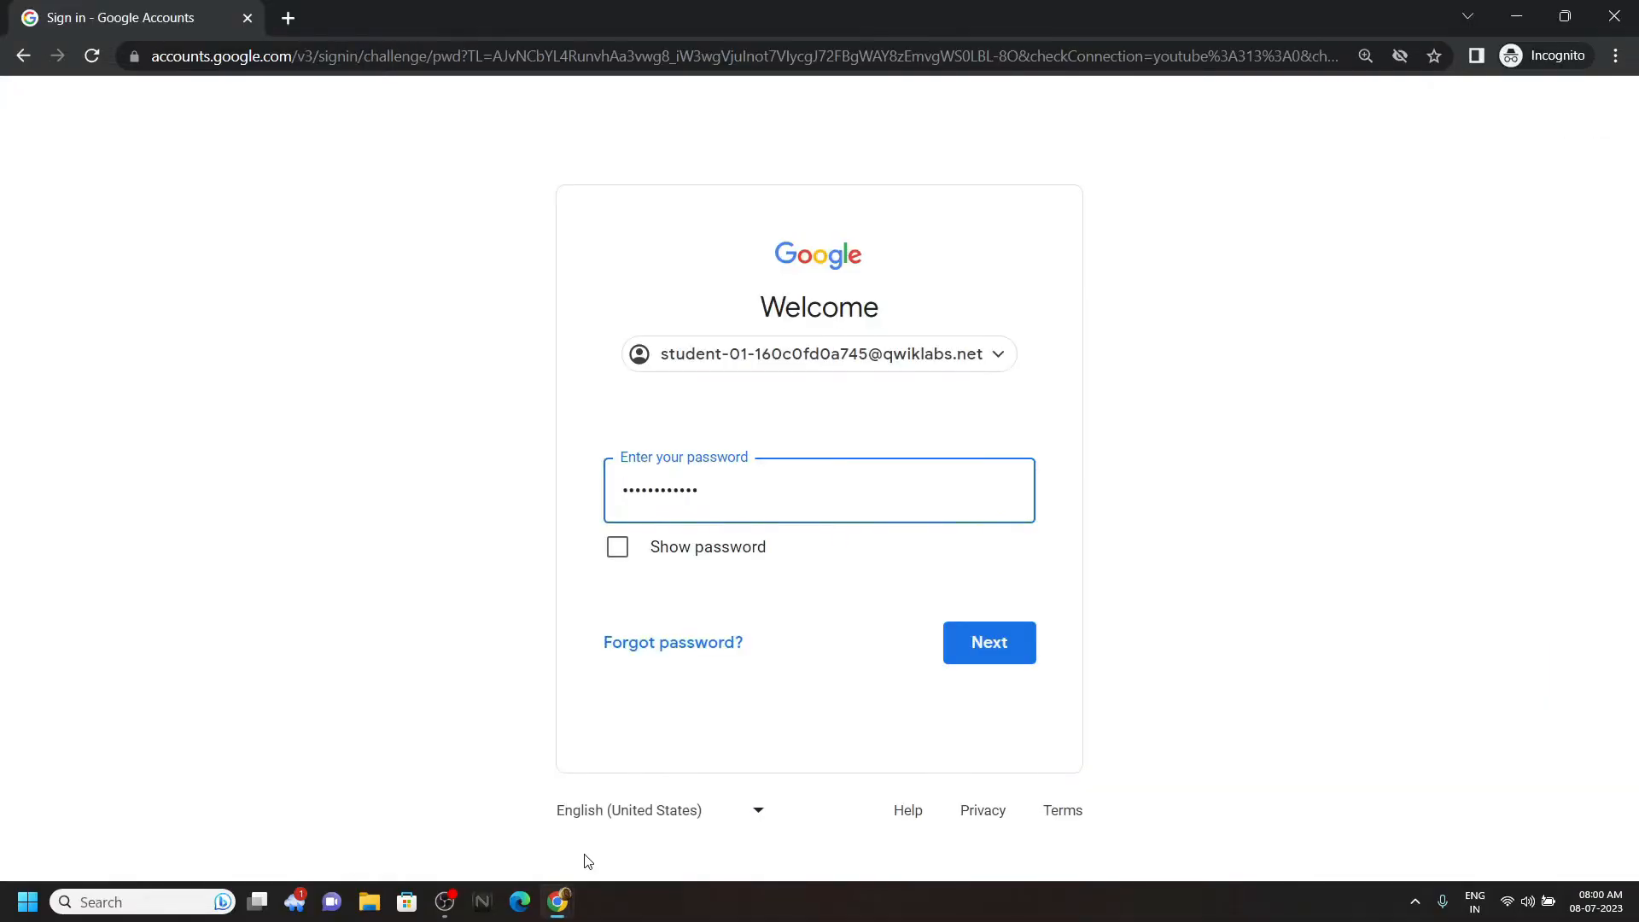
pyautogui.click(987, 642)
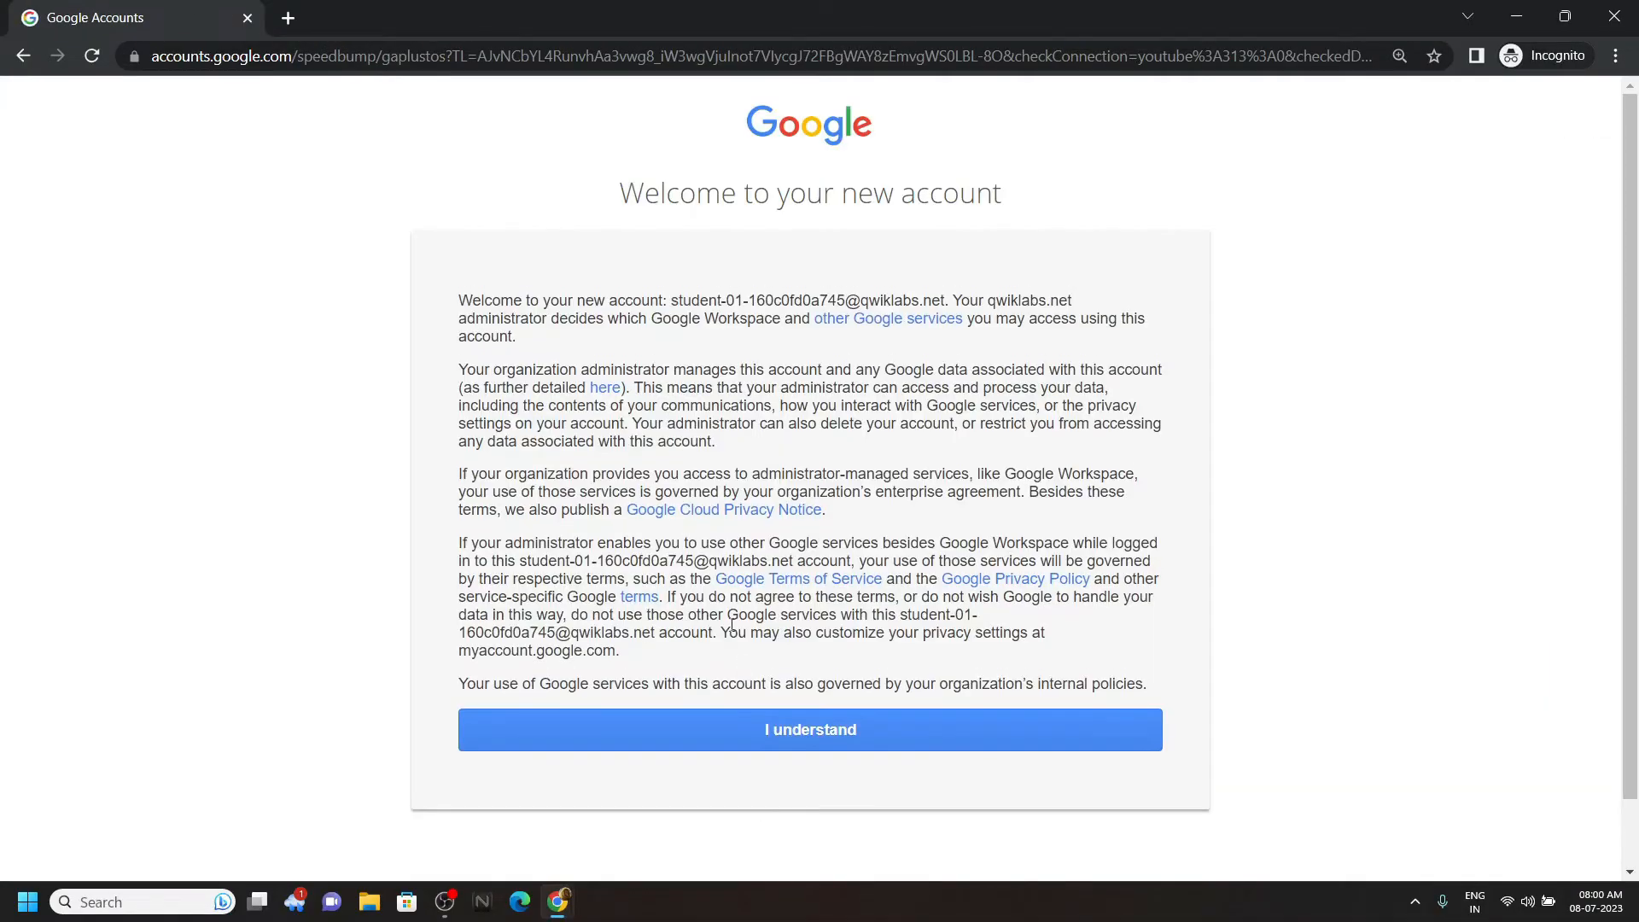
pyautogui.click(810, 728)
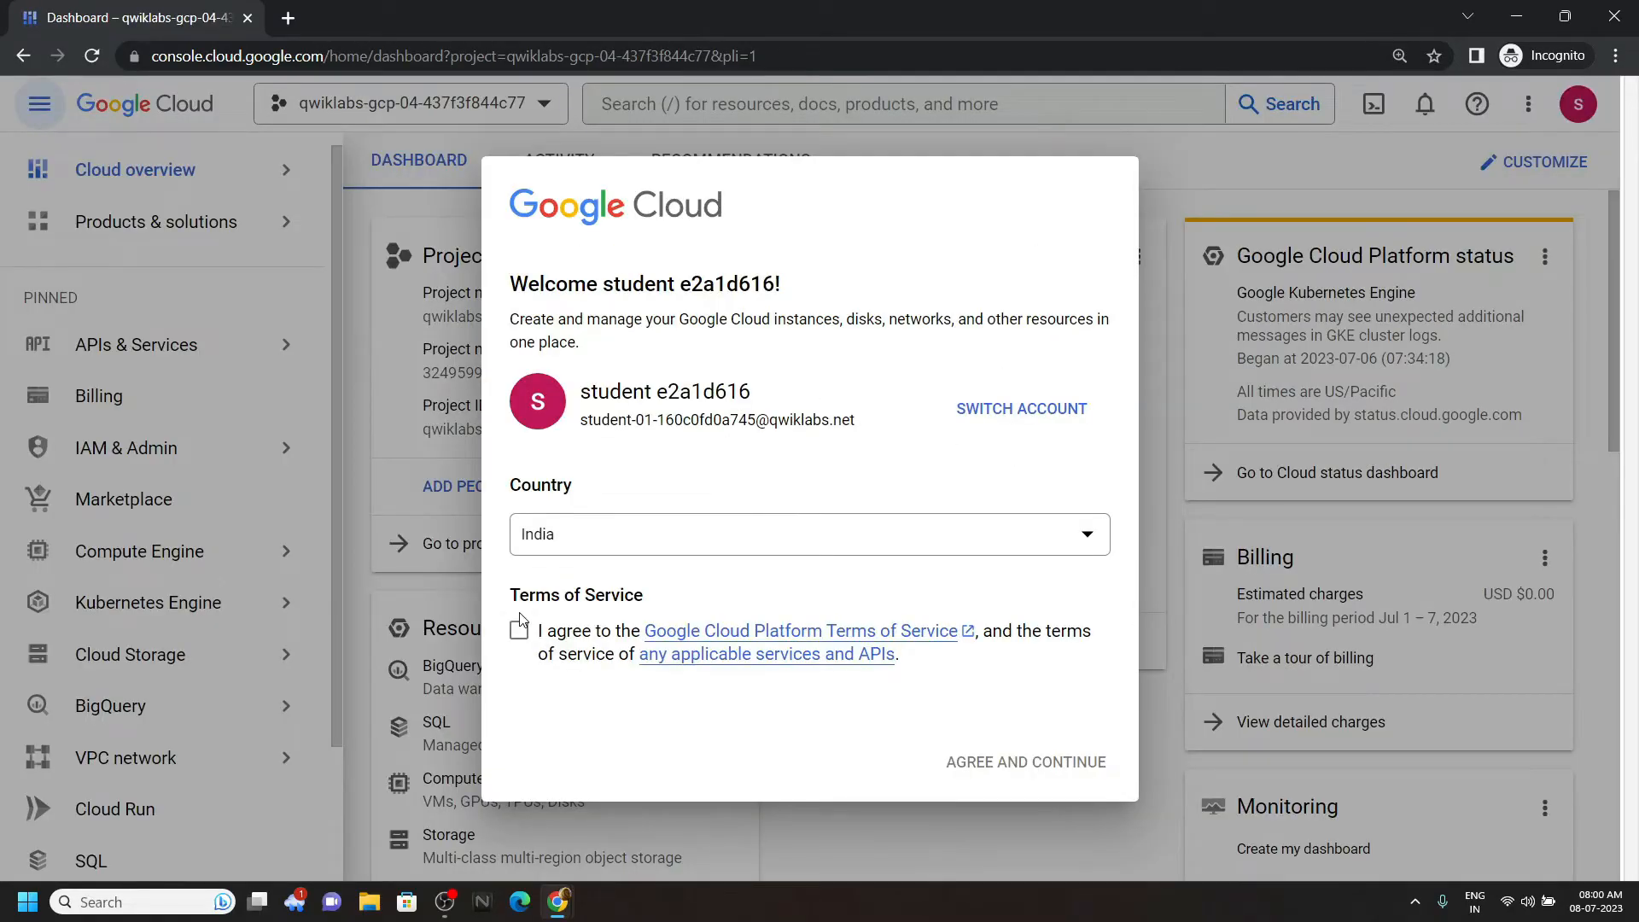
# Accept the Cloud terms of service and launch Cloud Shell for the lab project
pyautogui.click(520, 629)
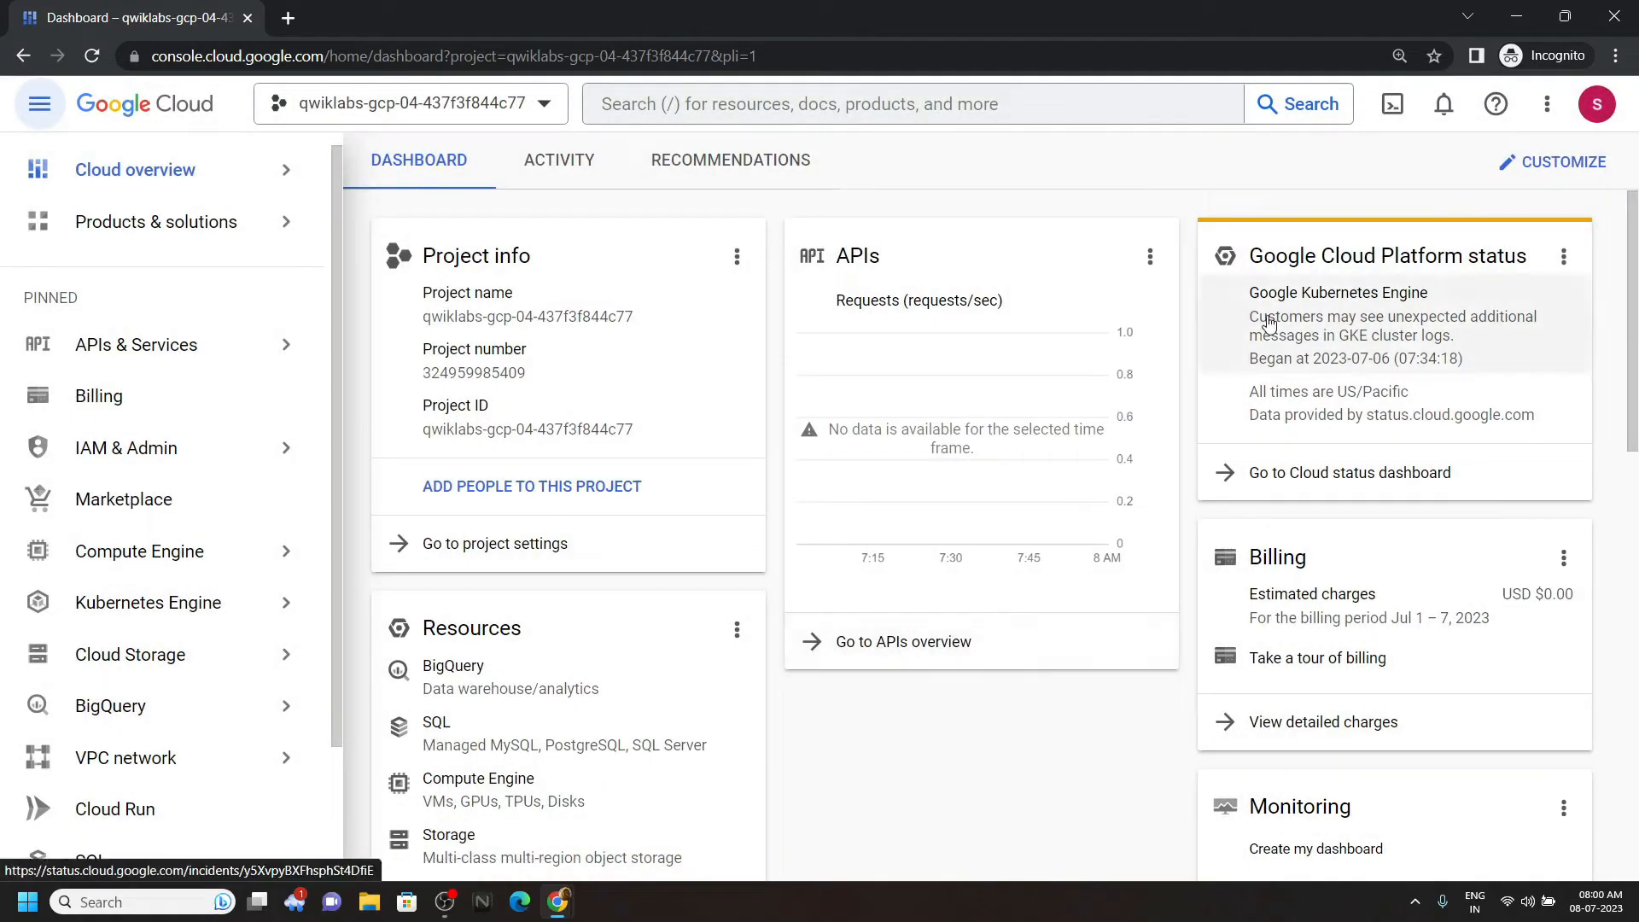
pyautogui.click(1391, 103)
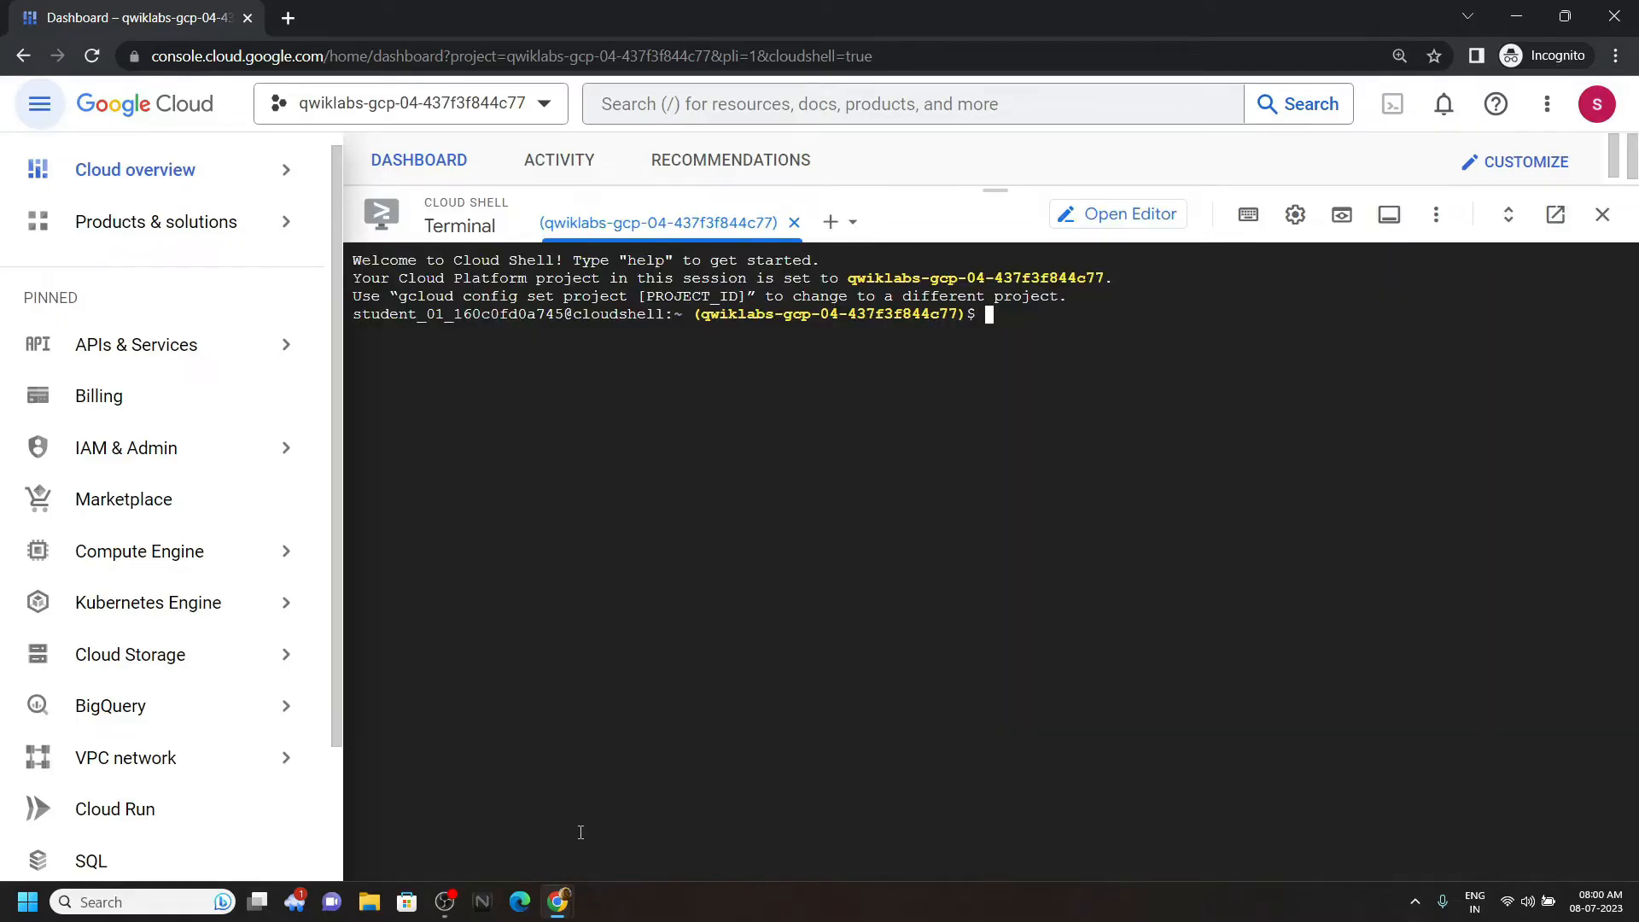
# Select the App Engine Go deployment commands in the GitHub solution file
pyautogui.click(648, 18)
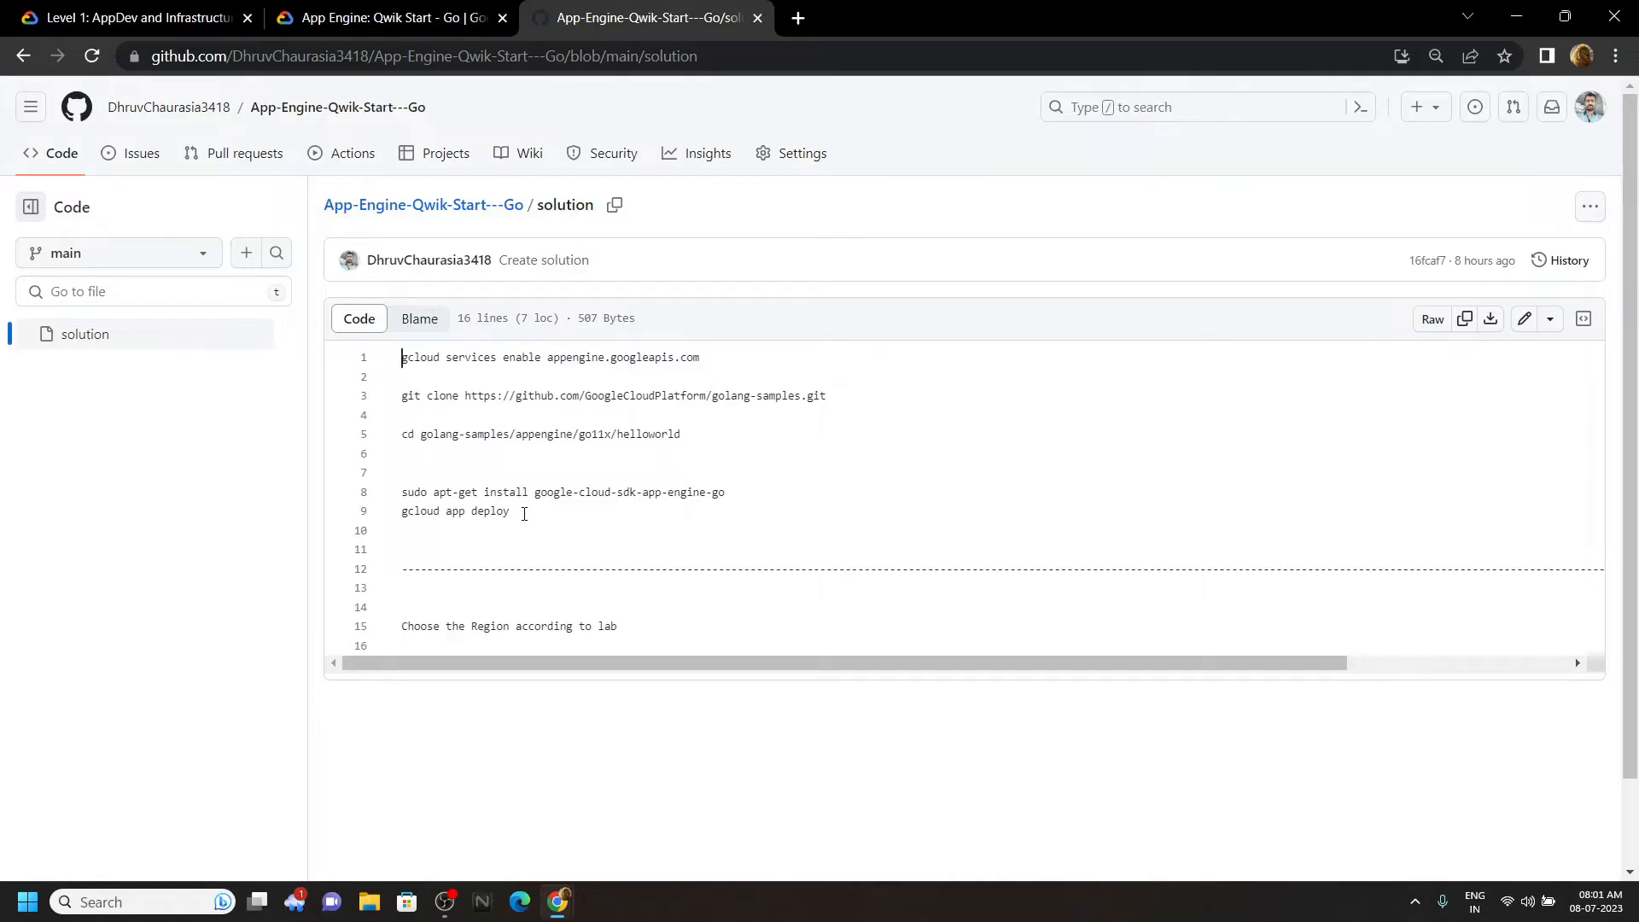
pyautogui.moveTo(401, 357); pyautogui.dragTo(511, 511)
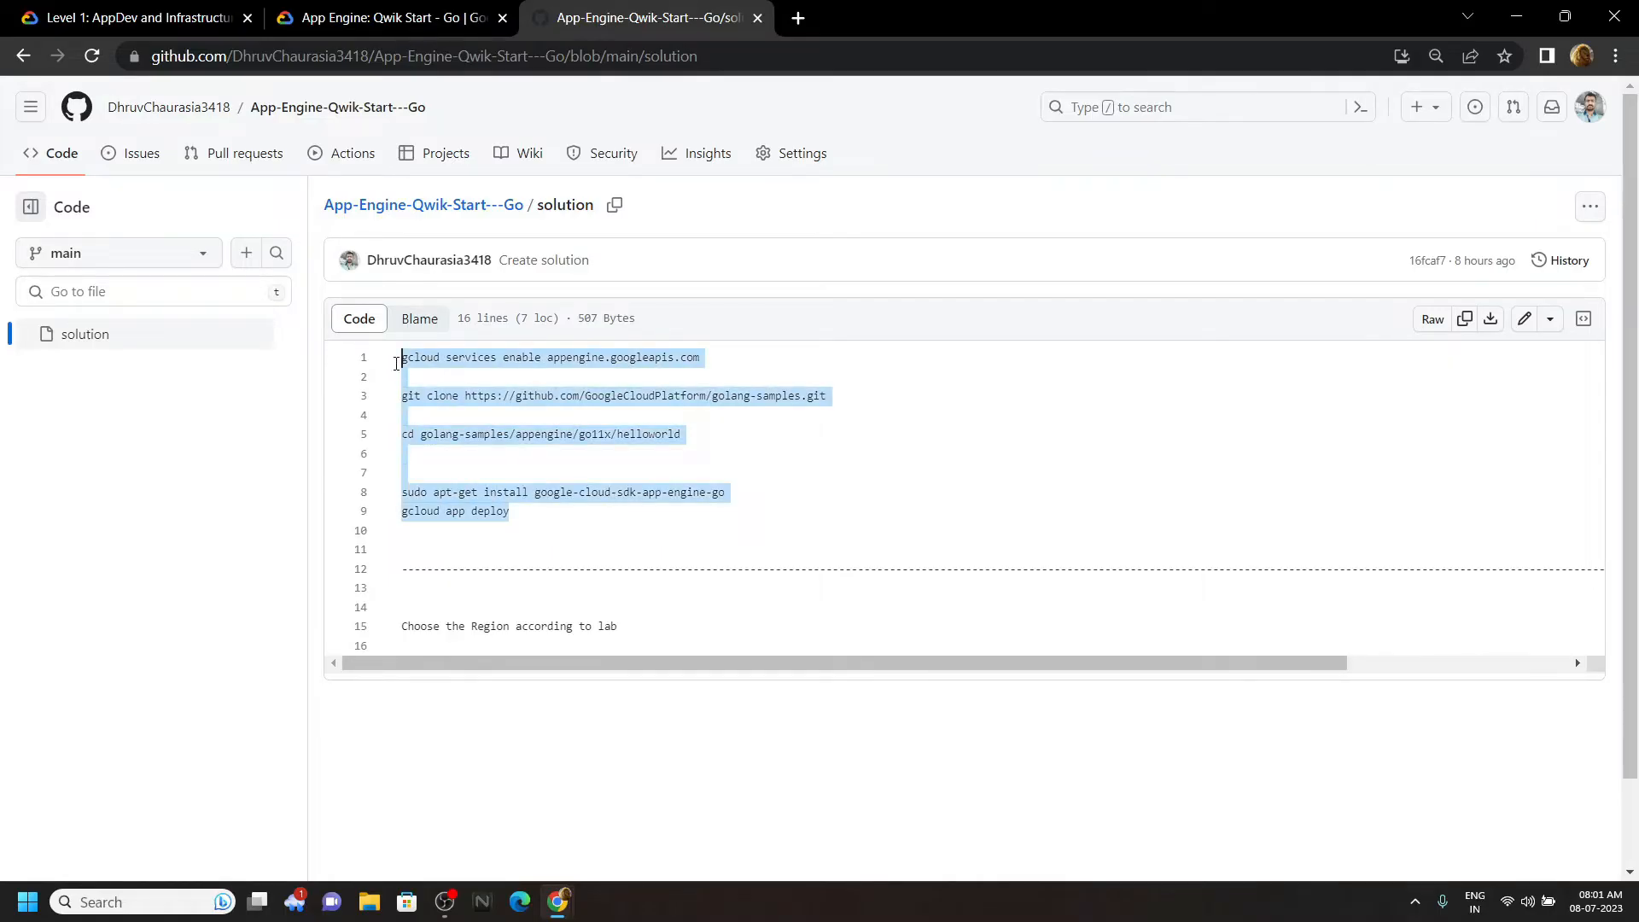
pyautogui.moveTo(559, 901)
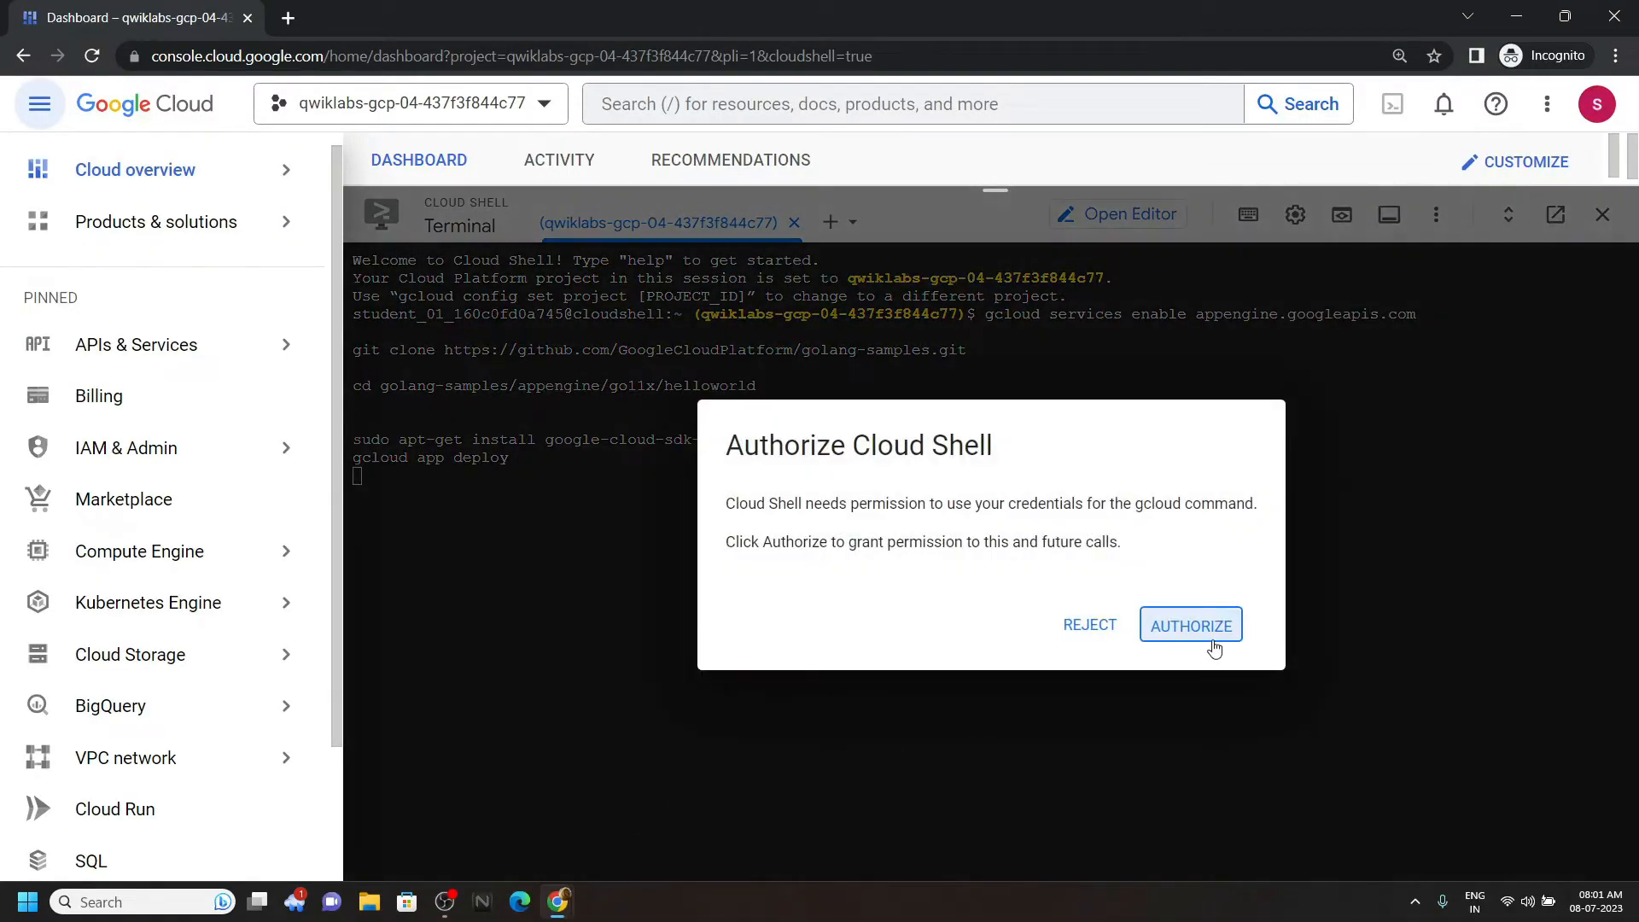
# Authorize Cloud Shell so the pasted commands run up to the region prompt
pyautogui.click(1189, 624)
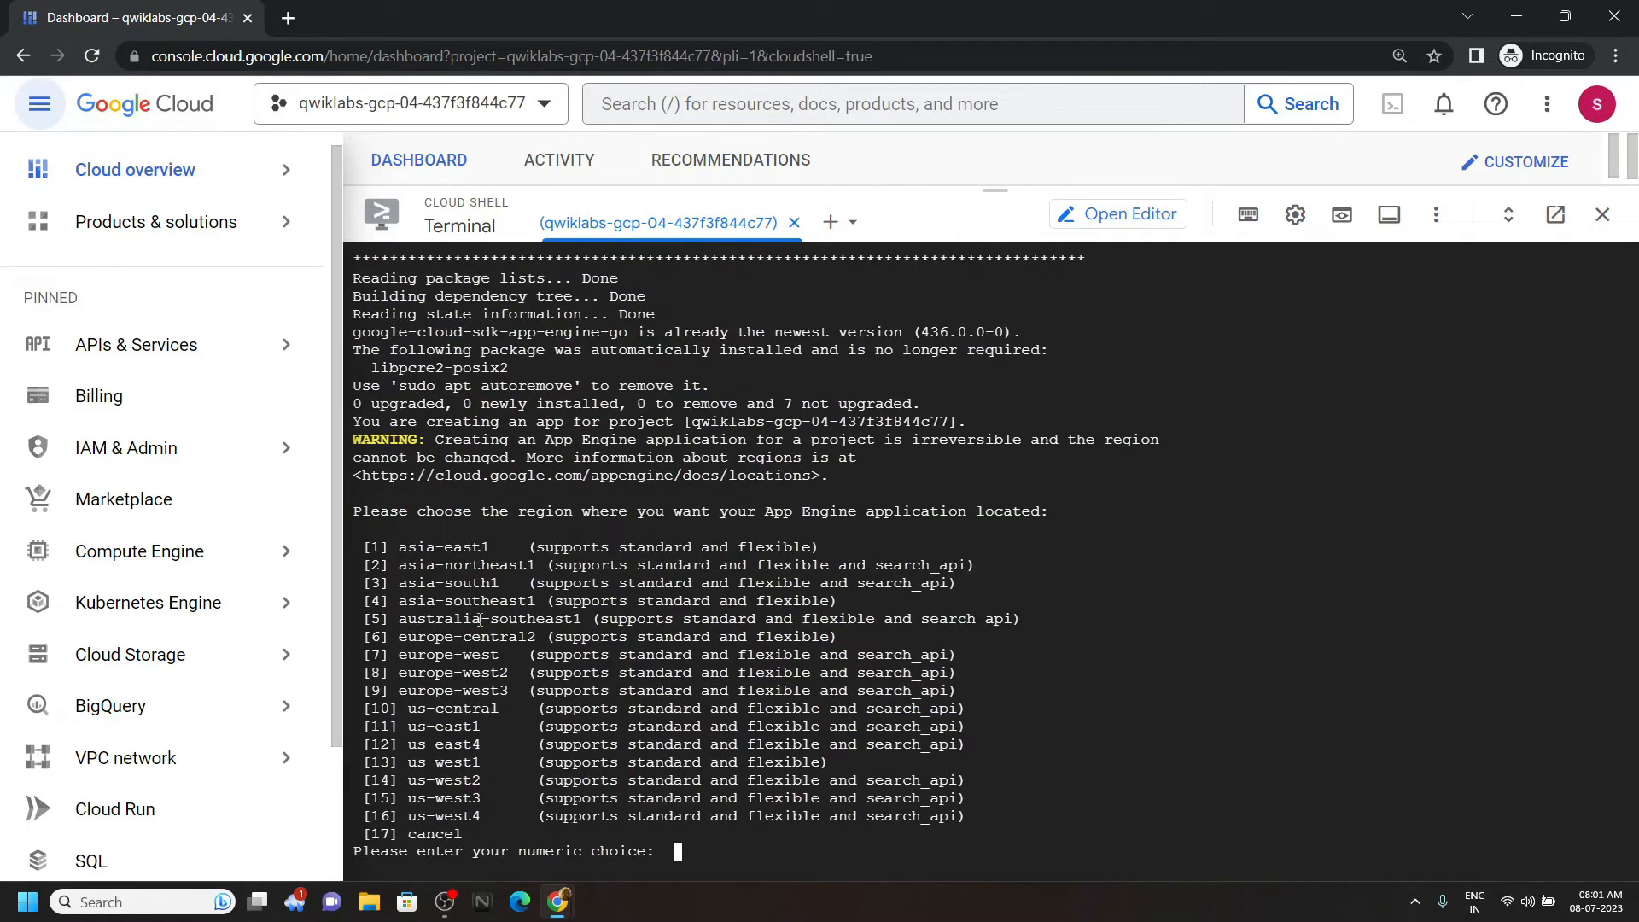
pyautogui.moveTo(560, 902)
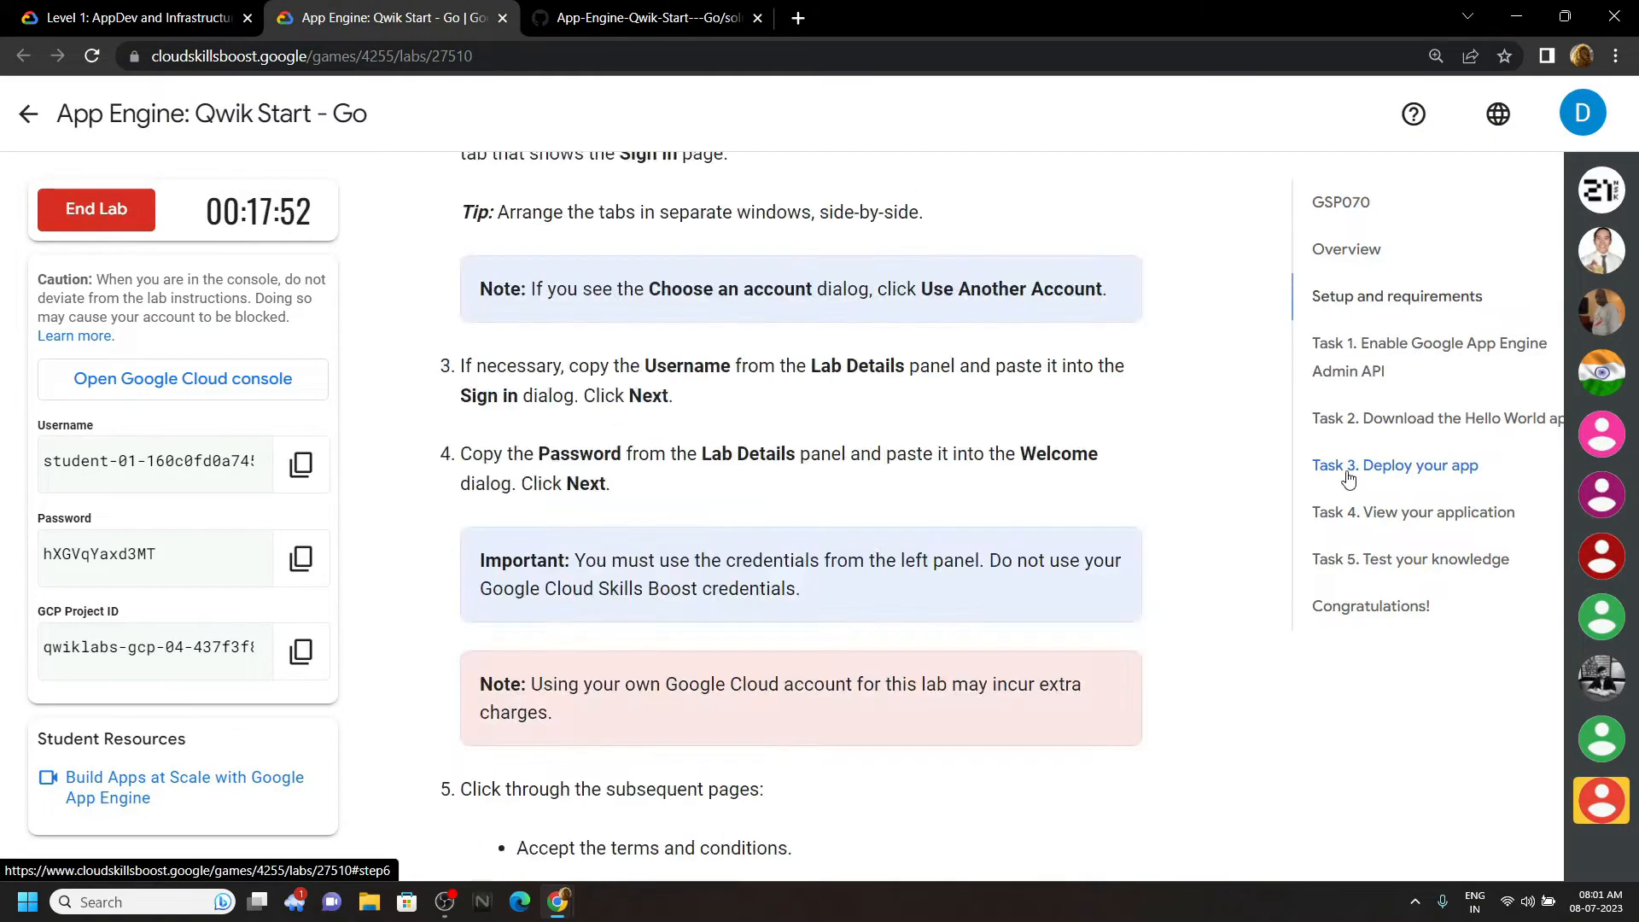
# Read Task 3 'Deploy your app' in the lab outline for the region
pyautogui.click(1394, 466)
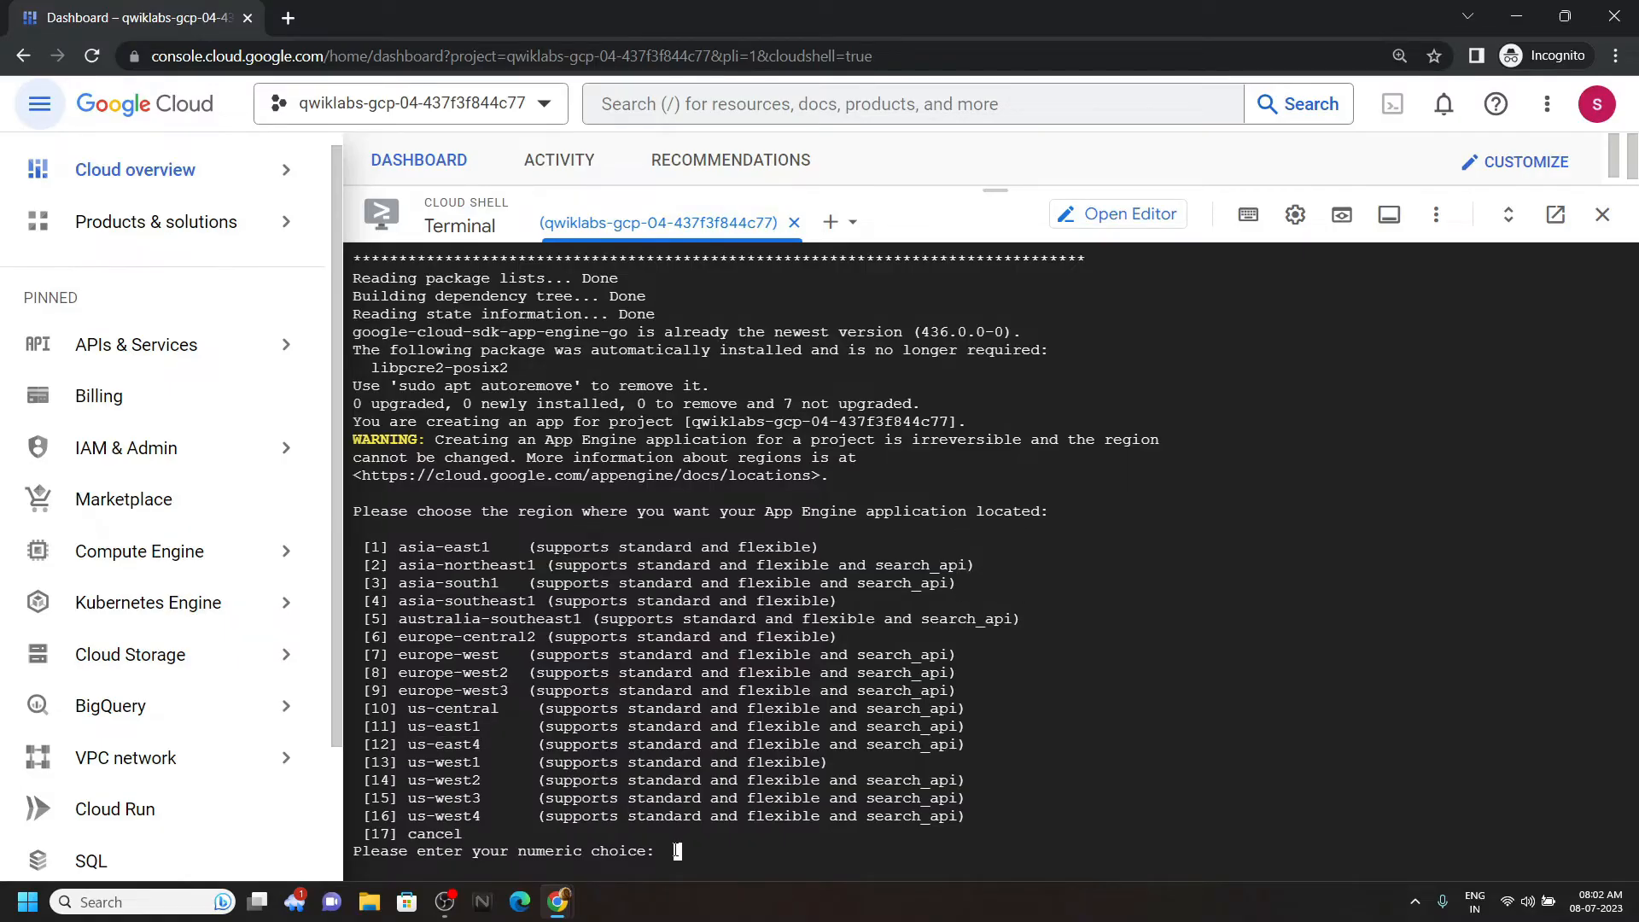
# Pick region option 12 (us-east4) and confirm the gcloud app deploy with y
pyautogui.write('12')
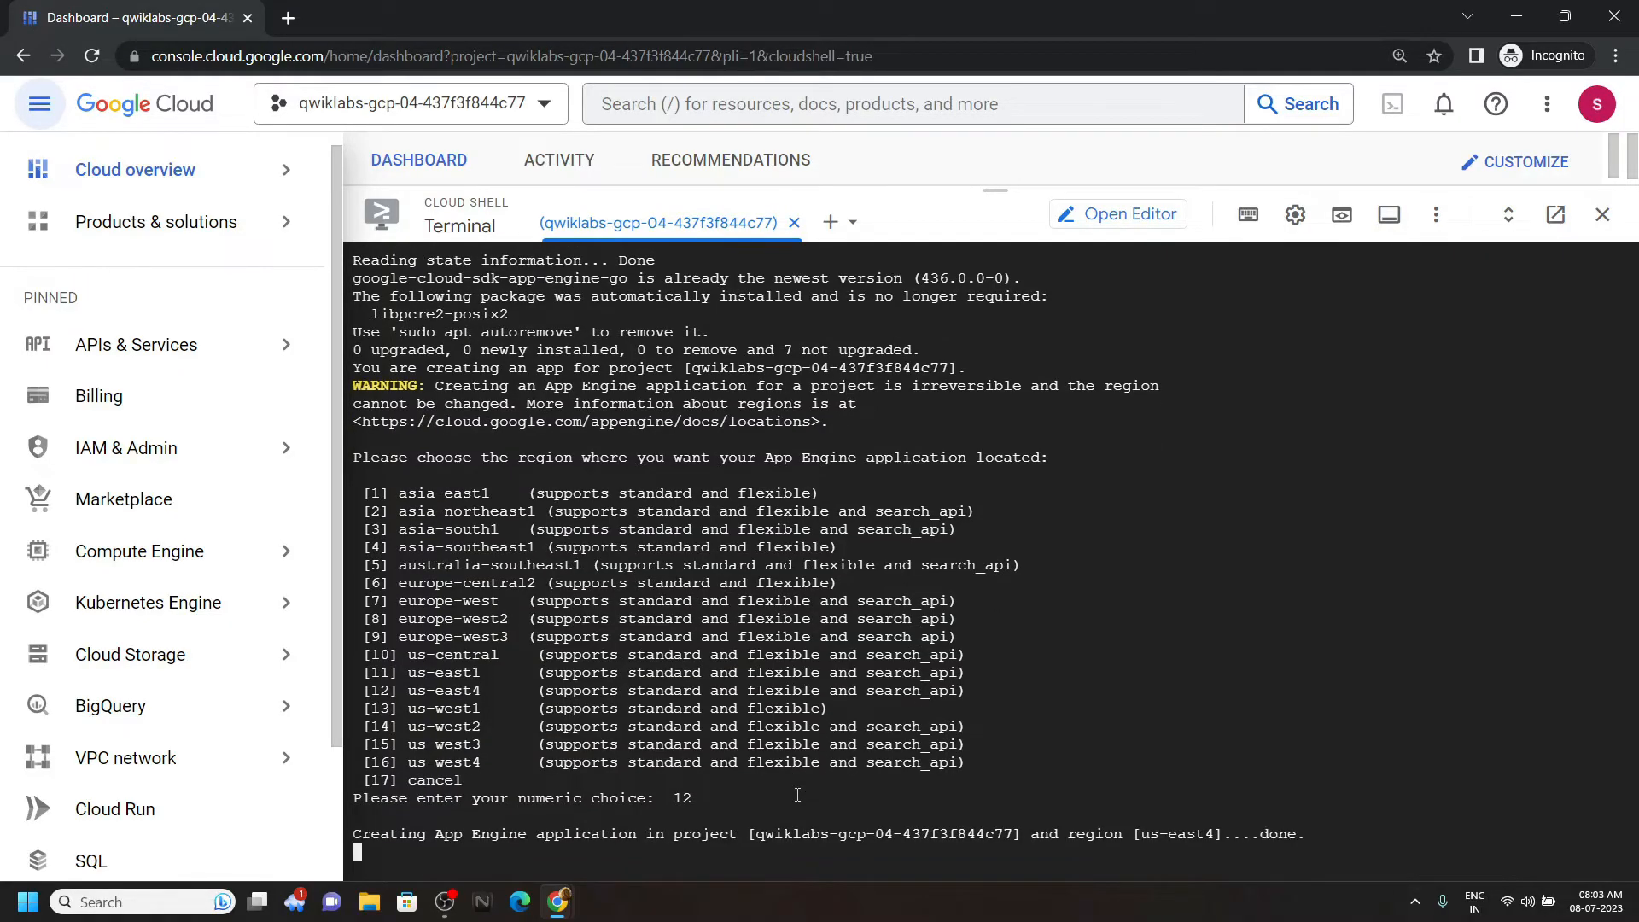
pyautogui.write('you want to continue (Y/n)?  y')
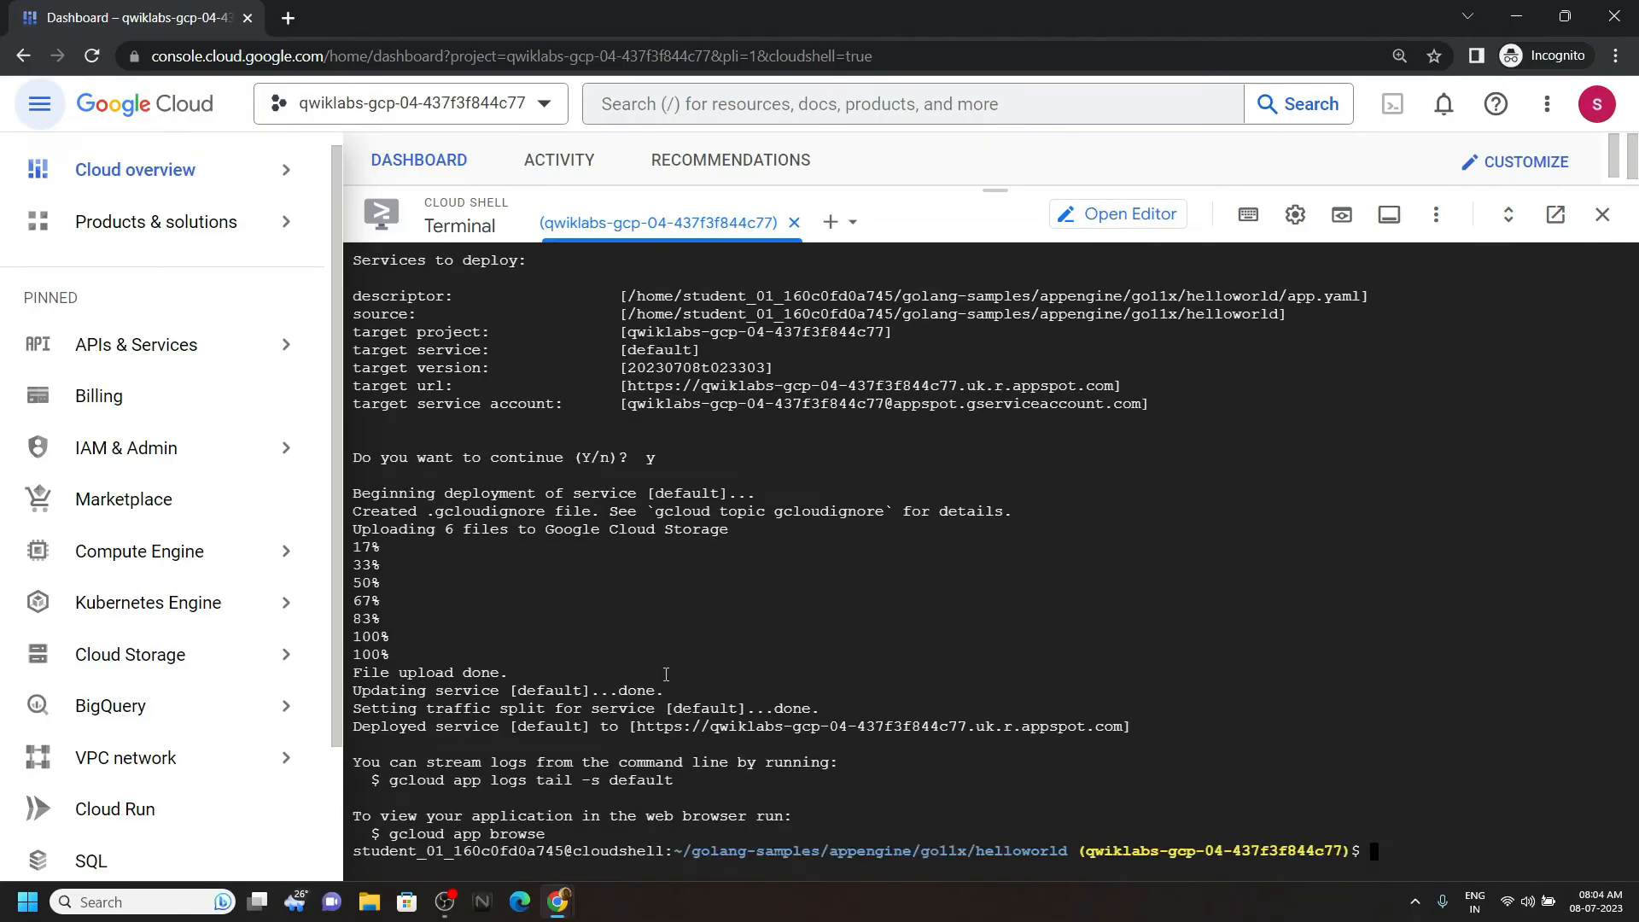
pyautogui.moveTo(560, 902)
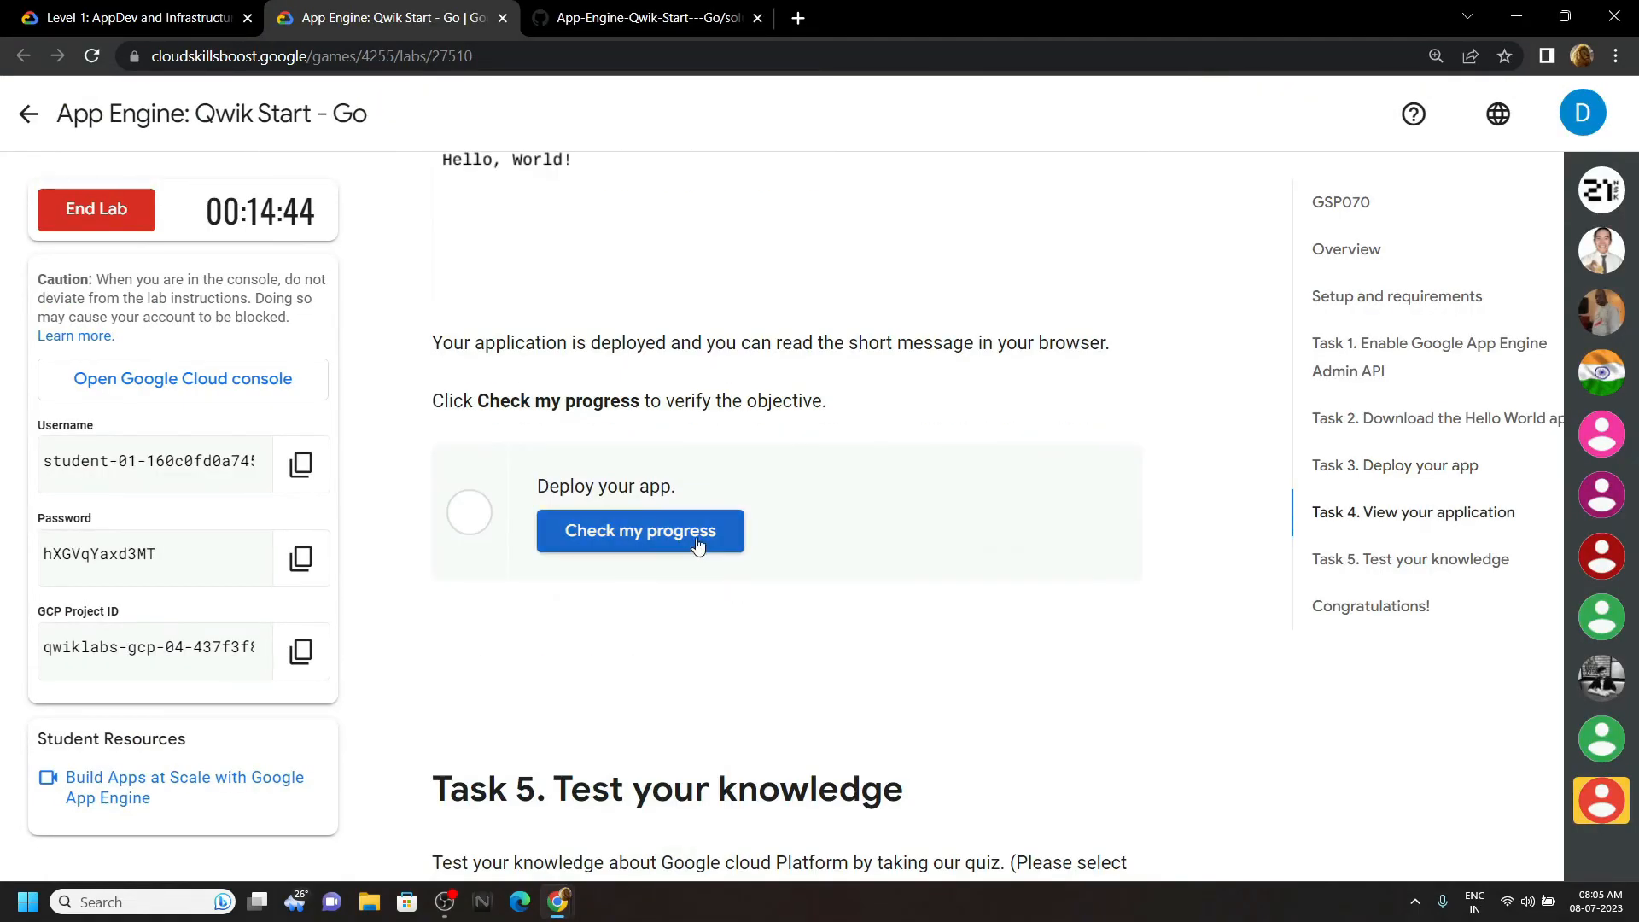
# Verify the deploy task is completed, then end the lab and skip the survey
pyautogui.click(639, 531)
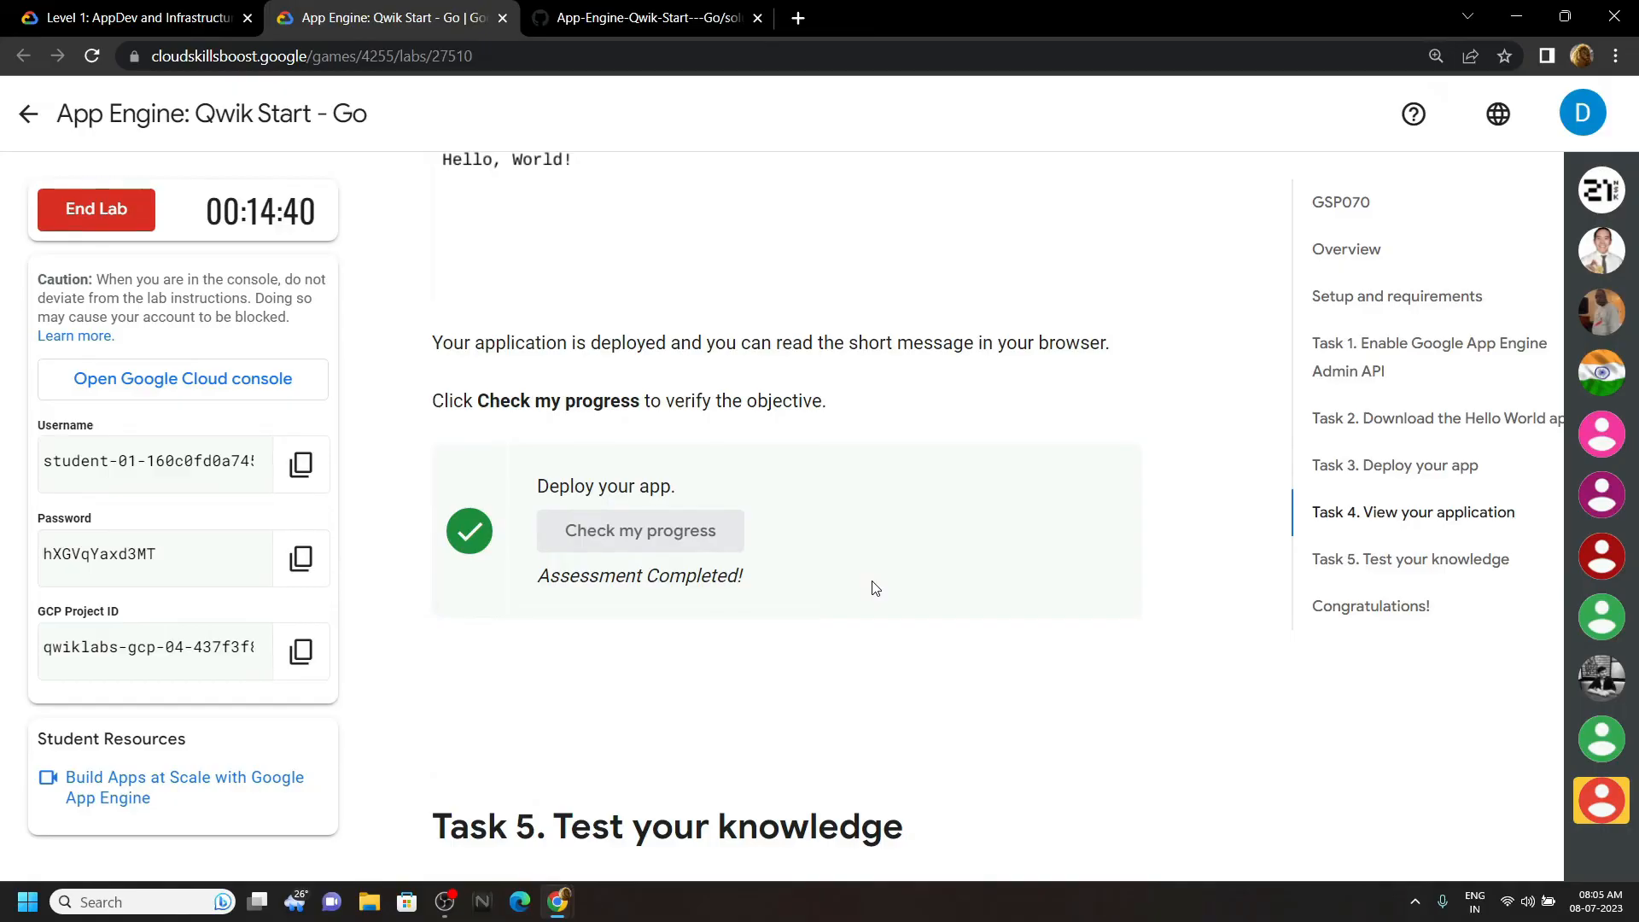
pyautogui.scroll(-3)
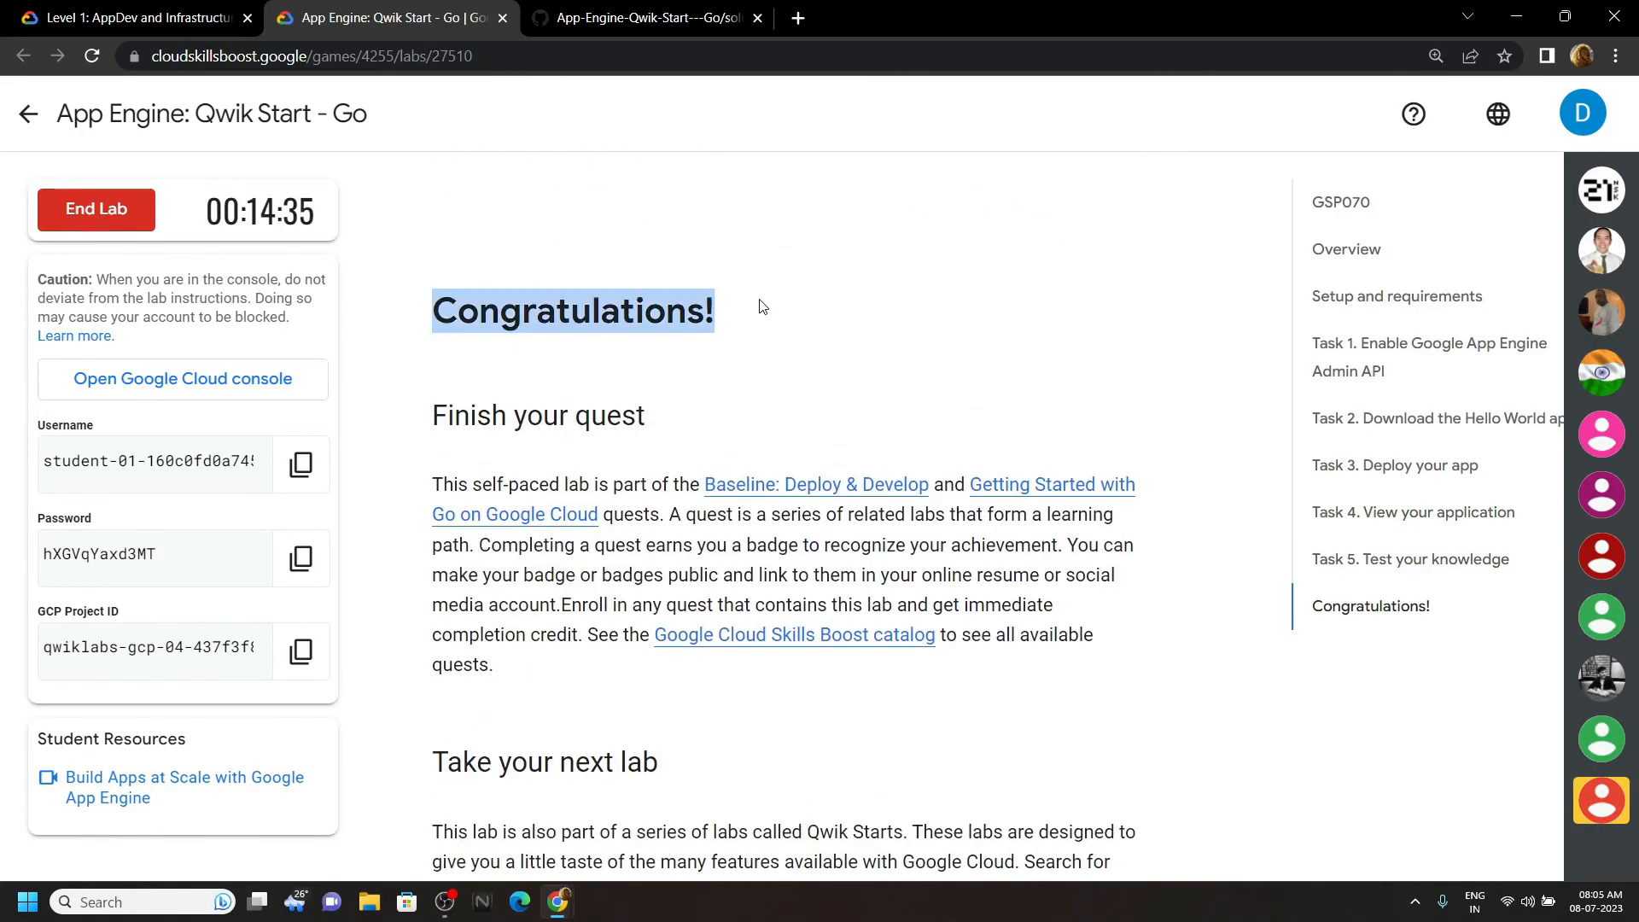
pyautogui.click(94, 209)
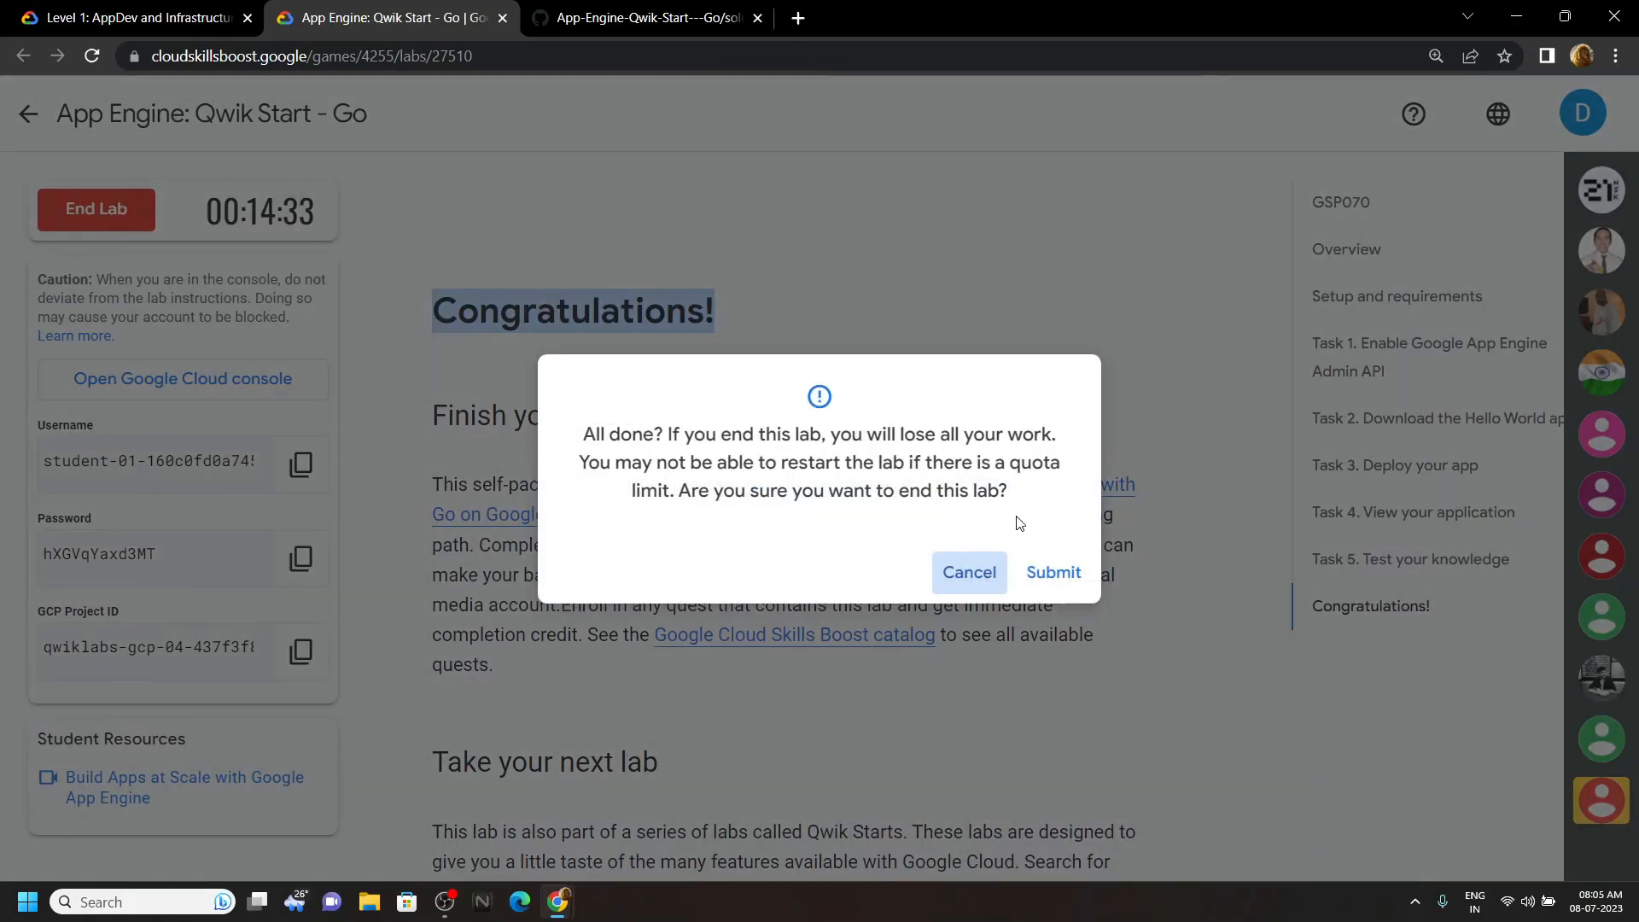
pyautogui.click(1053, 572)
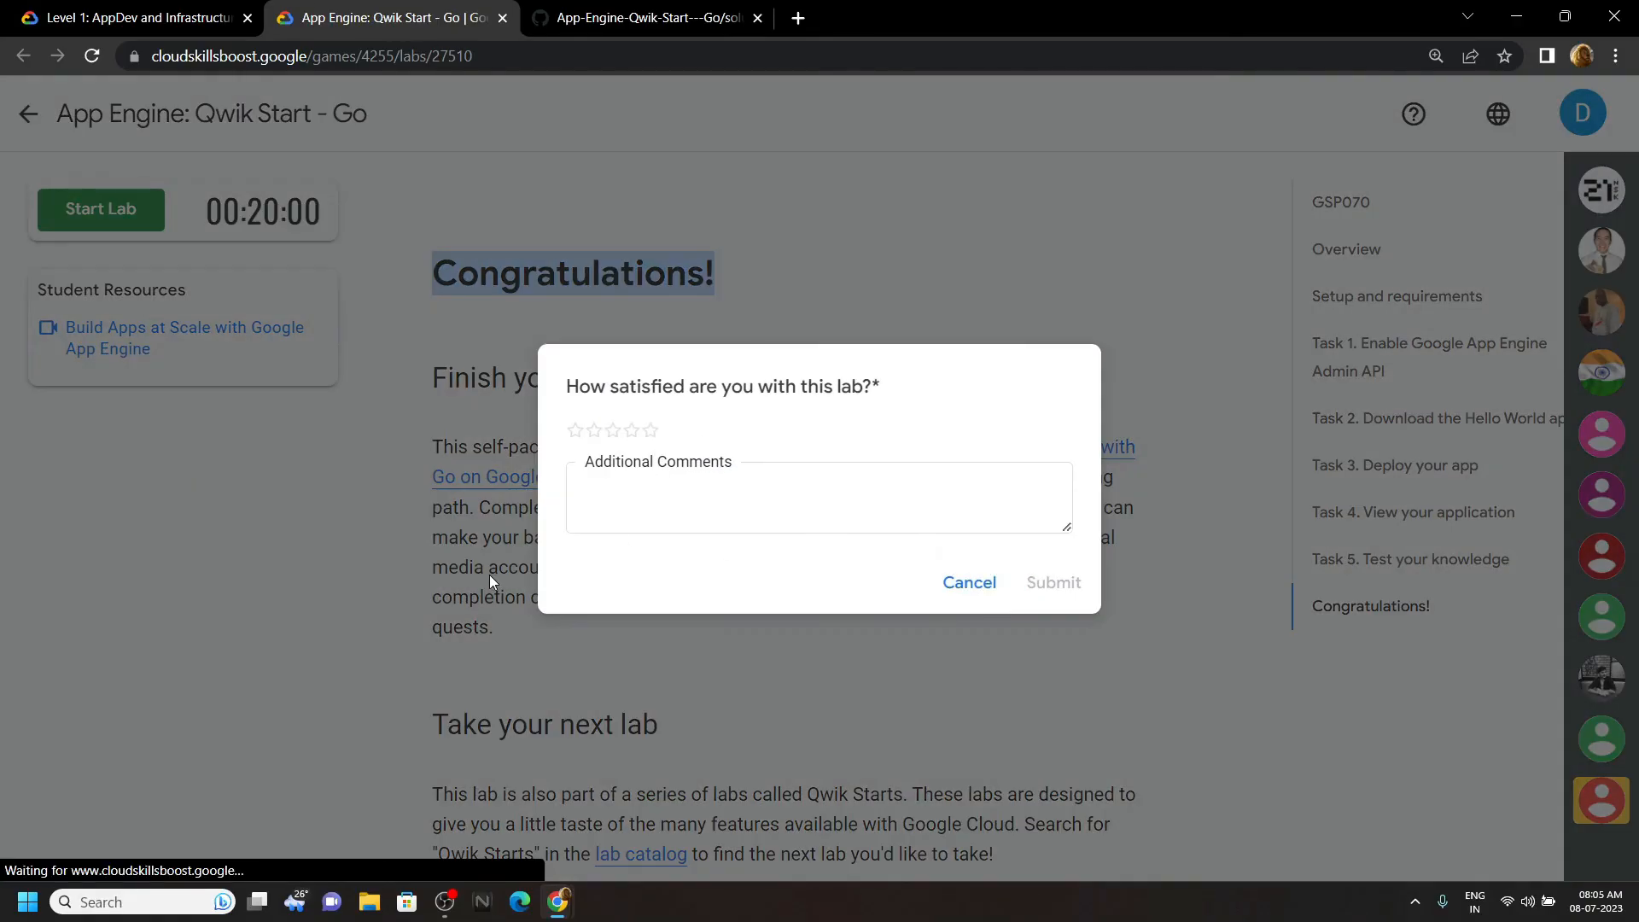
pyautogui.click(966, 582)
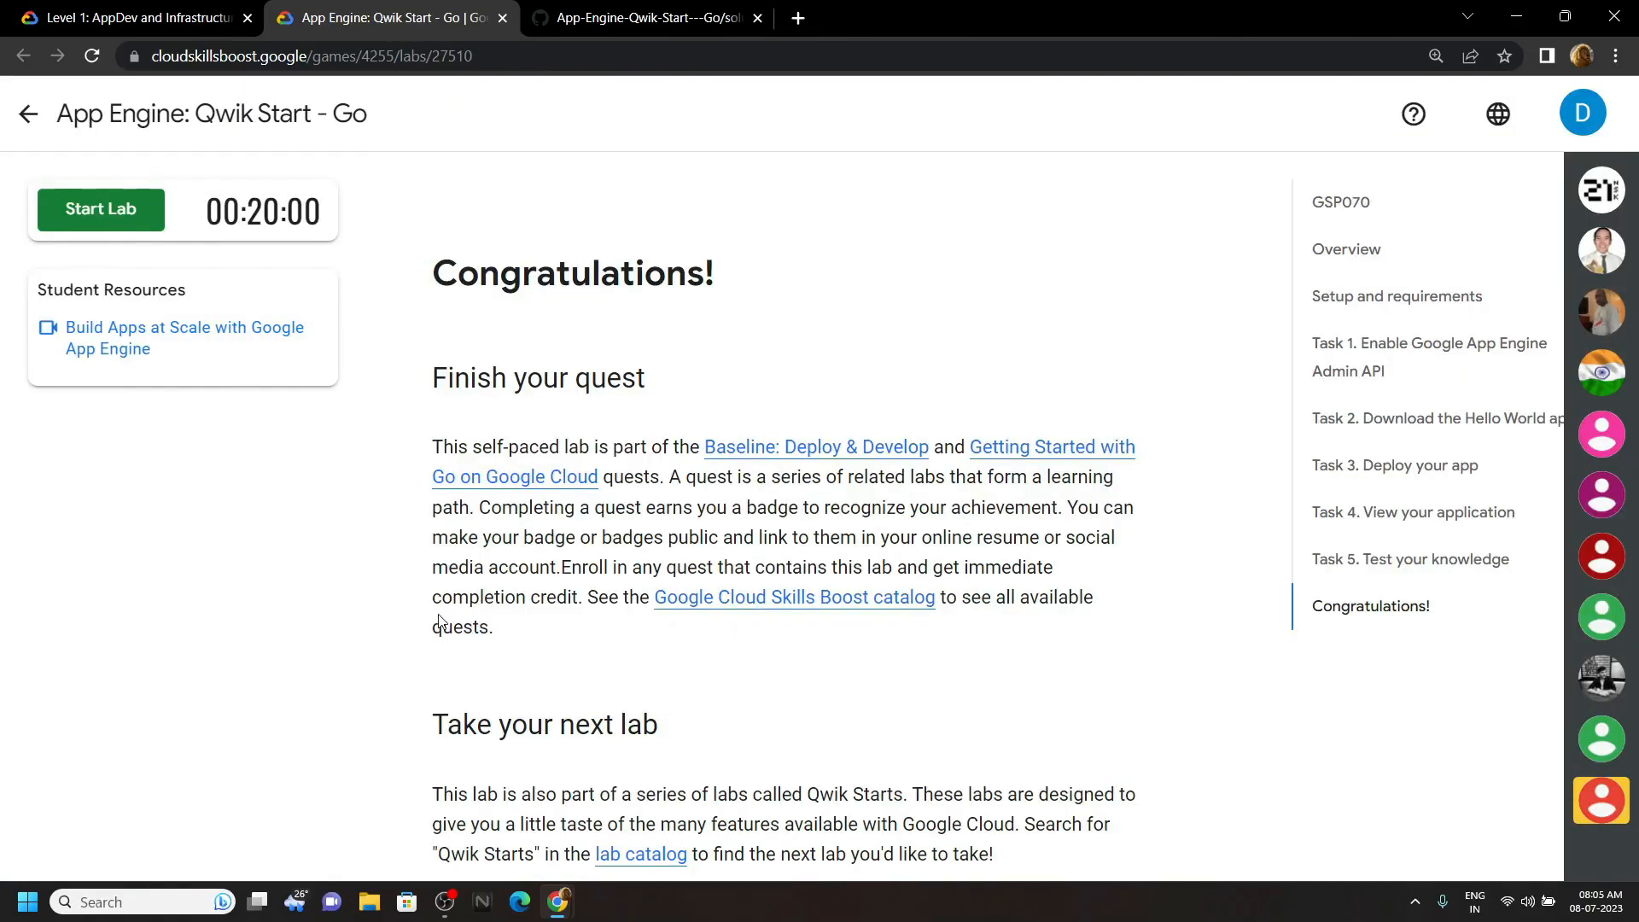